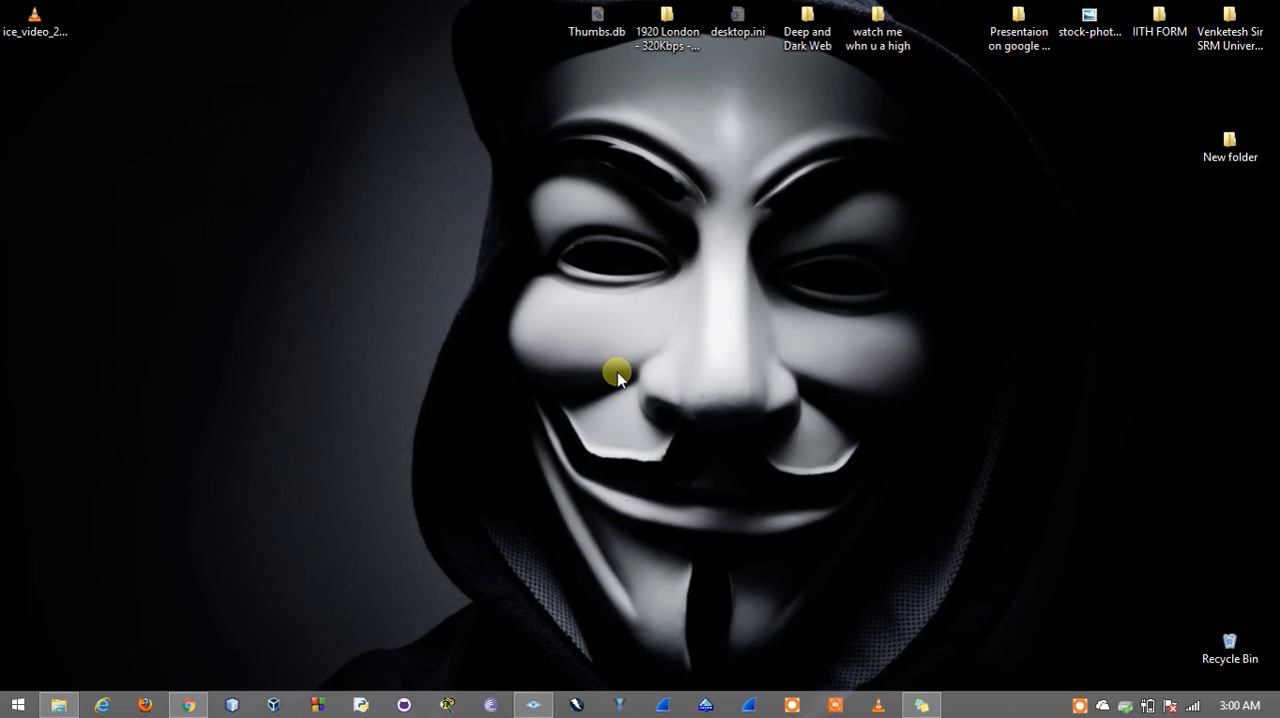
{"action": "mouse_move", "coordinate": [532, 696]}
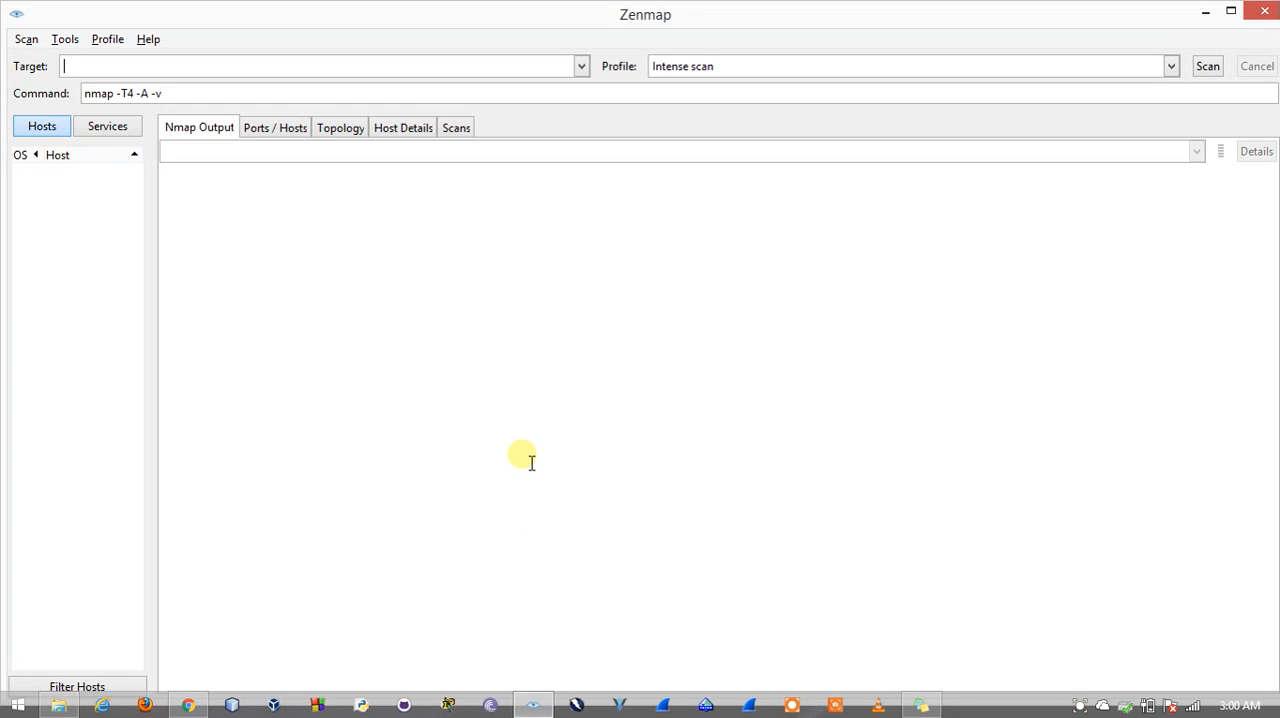
{"action": "mouse_move", "coordinate": [480, 92]}
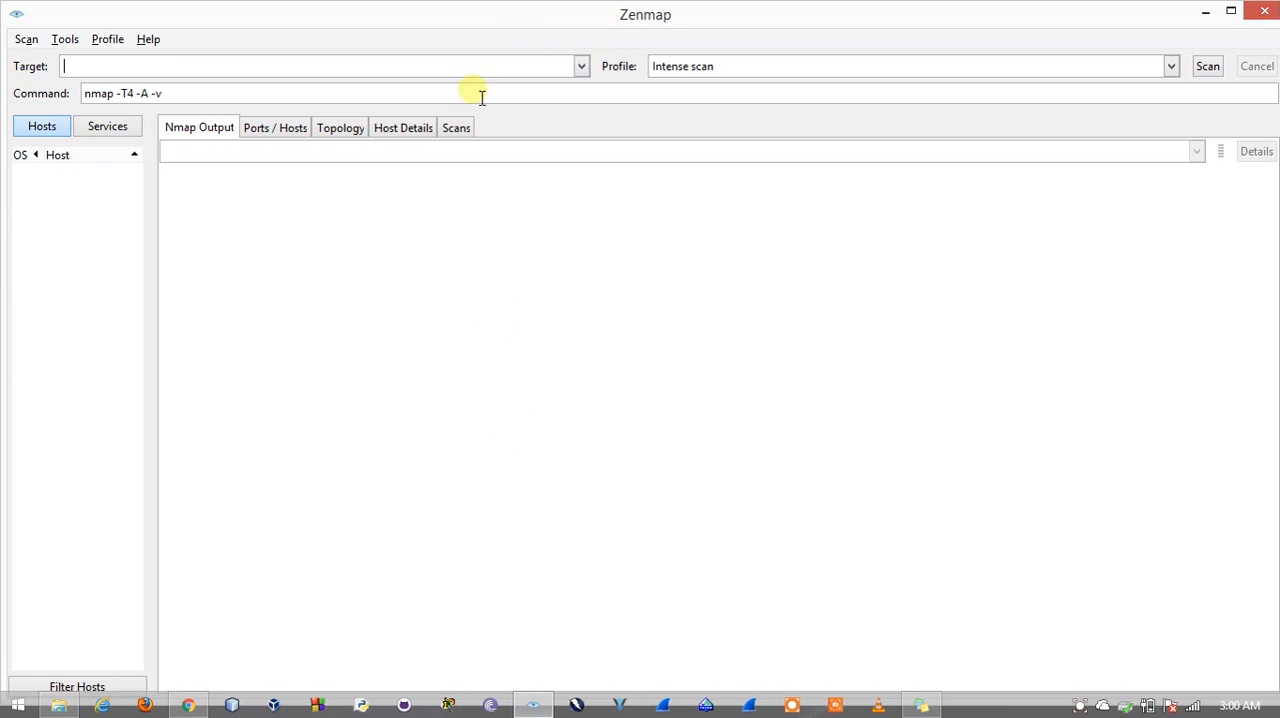
{"action": "mouse_move", "coordinate": [604, 24]}
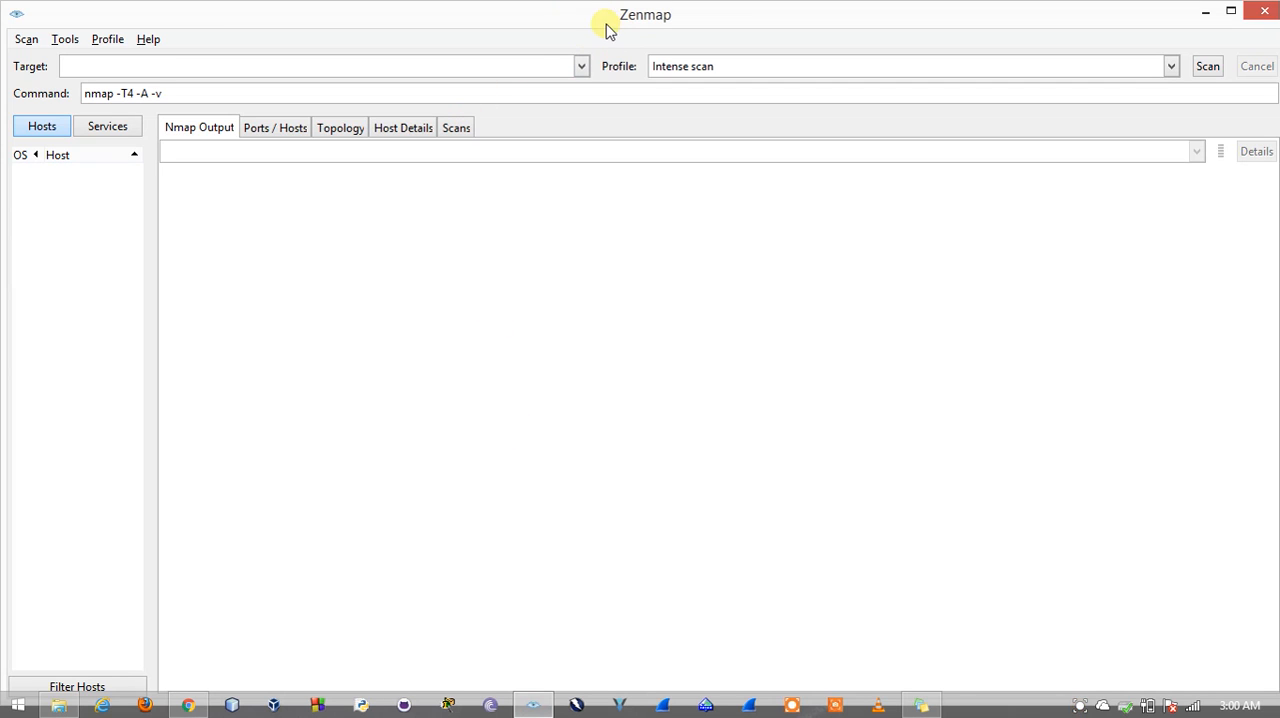
{"action": "mouse_move", "coordinate": [582, 270]}
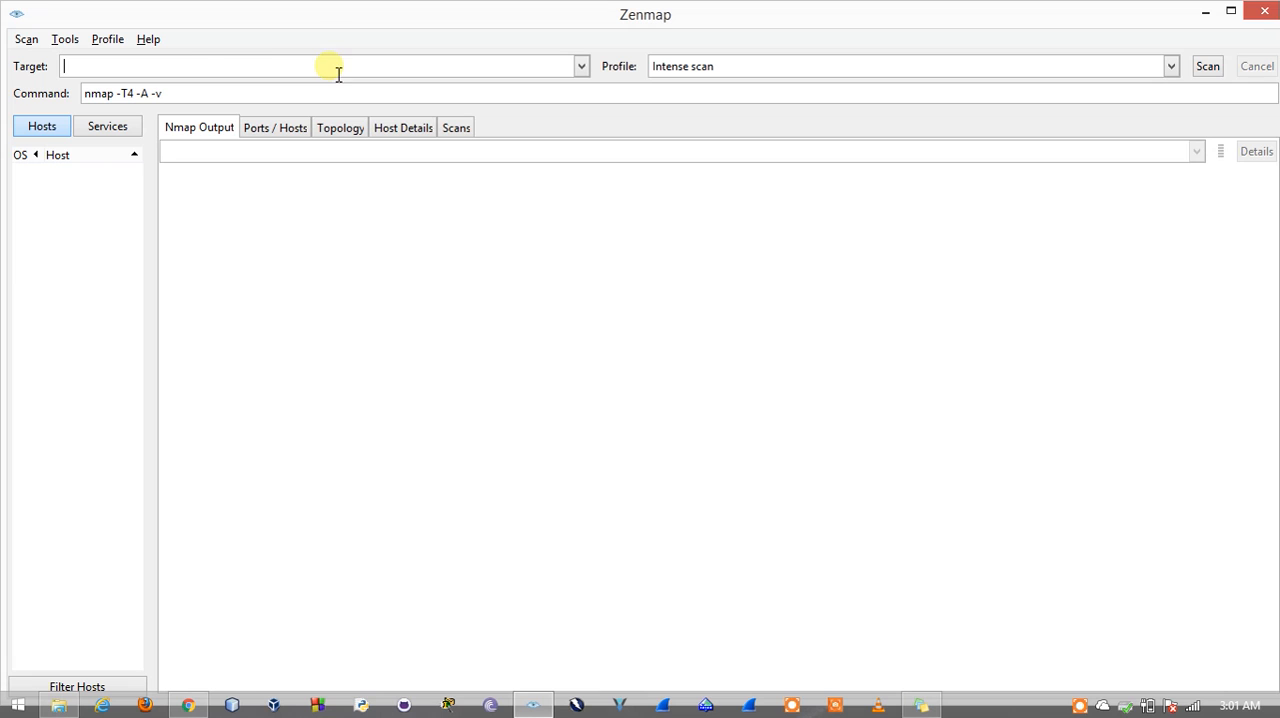
{"action": "mouse_move", "coordinate": [20, 66]}
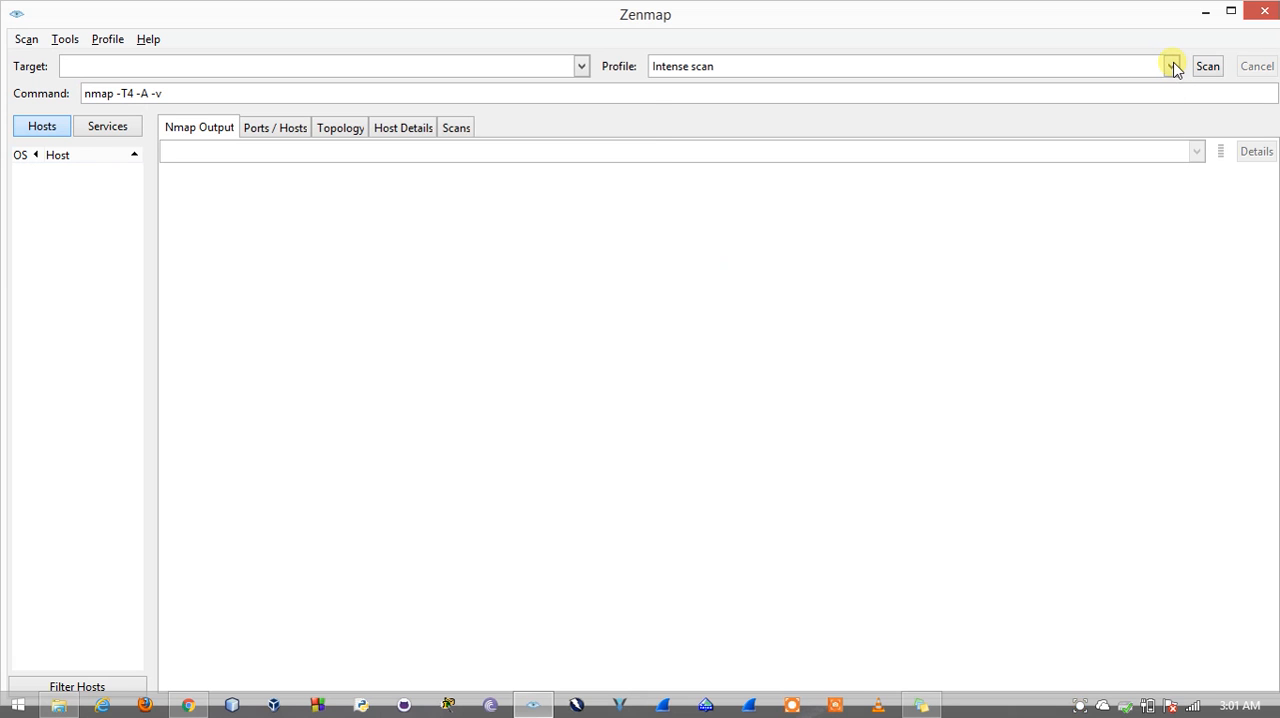
{"action": "left_click", "coordinate": [1172, 66]}
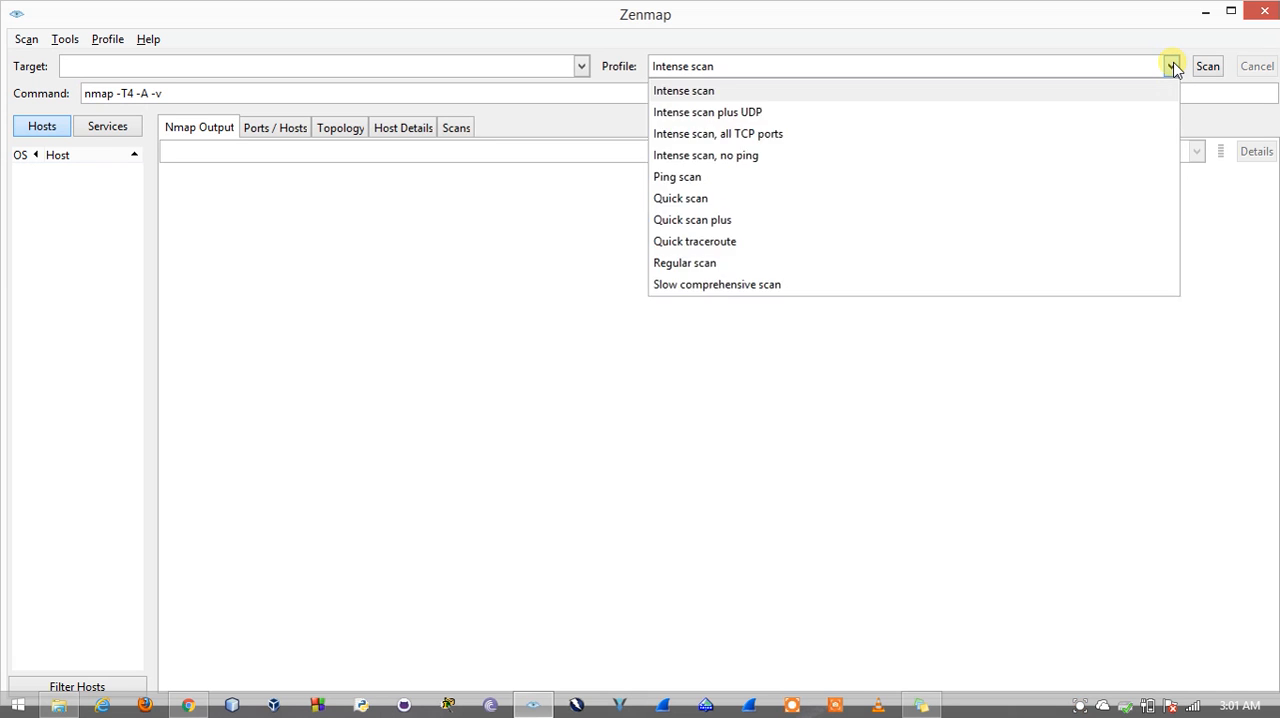
{"action": "mouse_move", "coordinate": [1030, 132]}
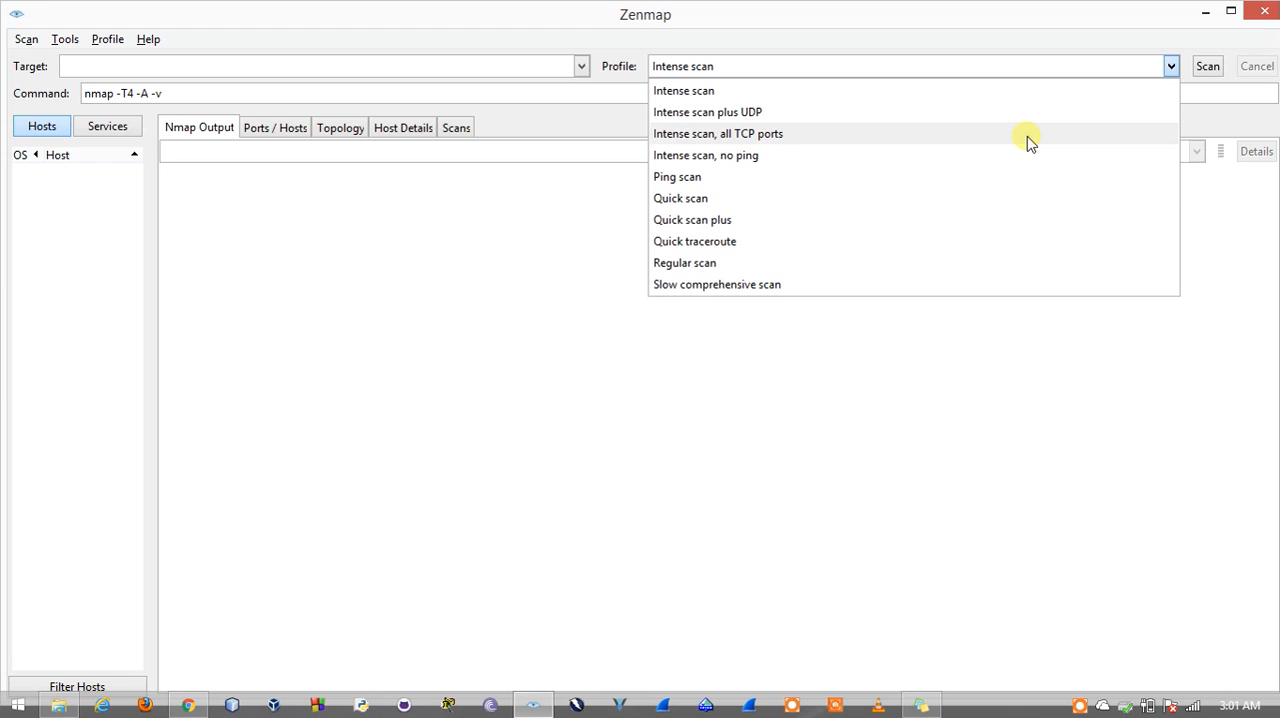
{"action": "mouse_move", "coordinate": [850, 262]}
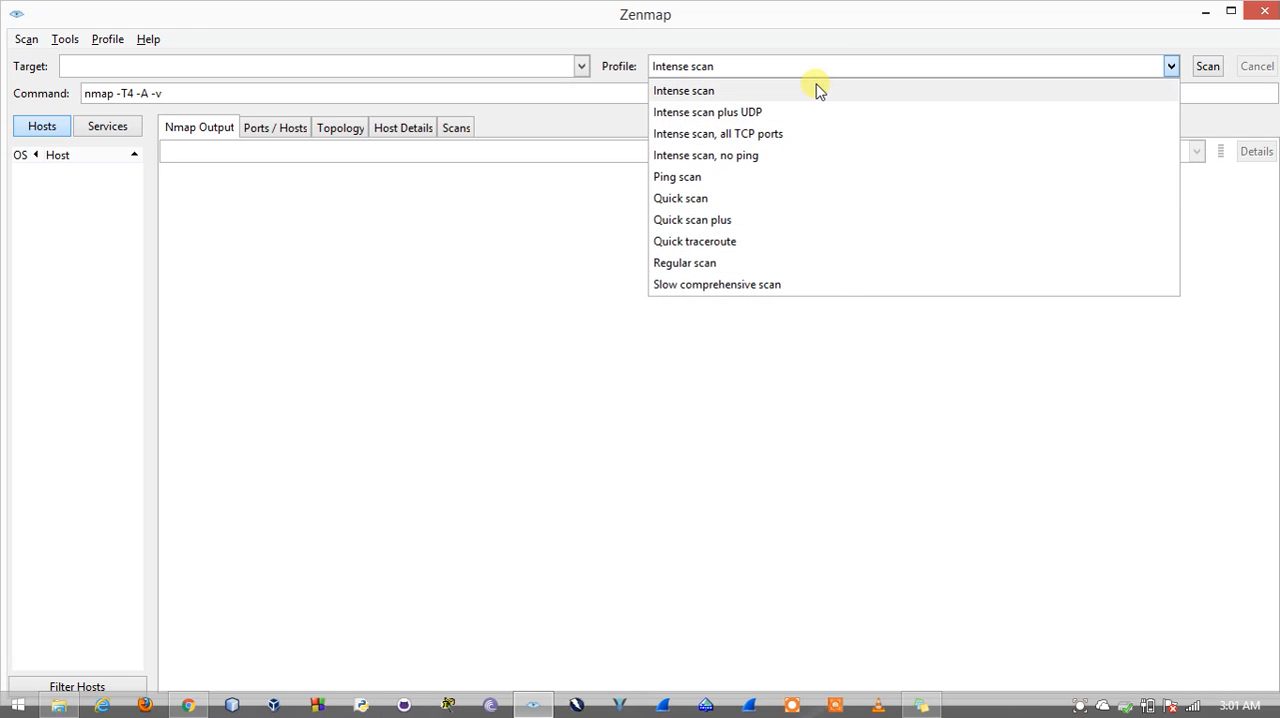
{"action": "mouse_move", "coordinate": [770, 96]}
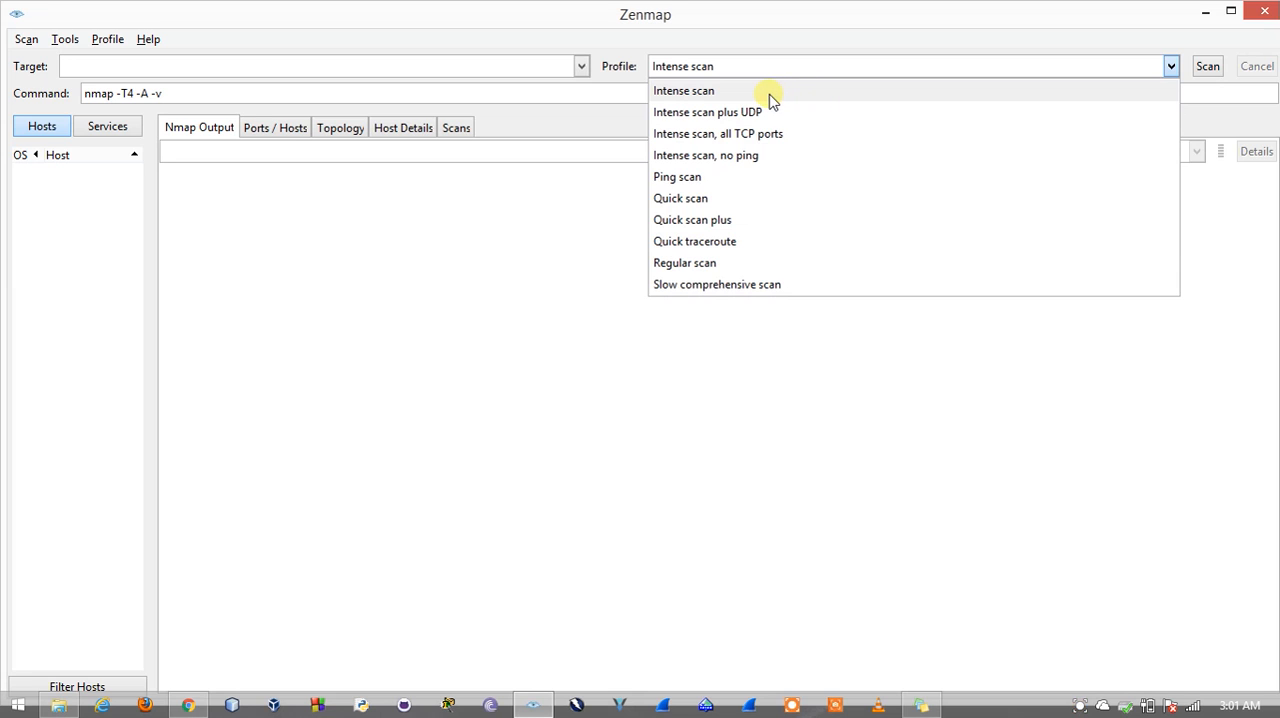
{"action": "mouse_move", "coordinate": [764, 112]}
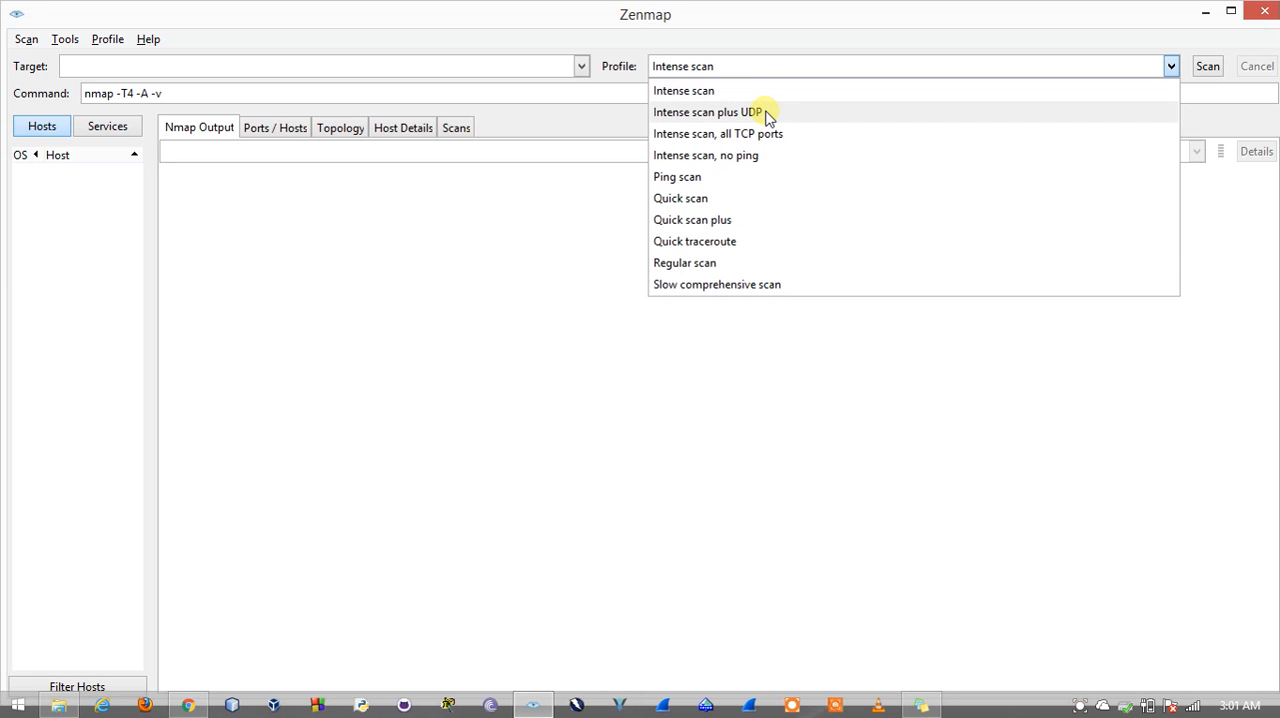
{"action": "mouse_move", "coordinate": [760, 156]}
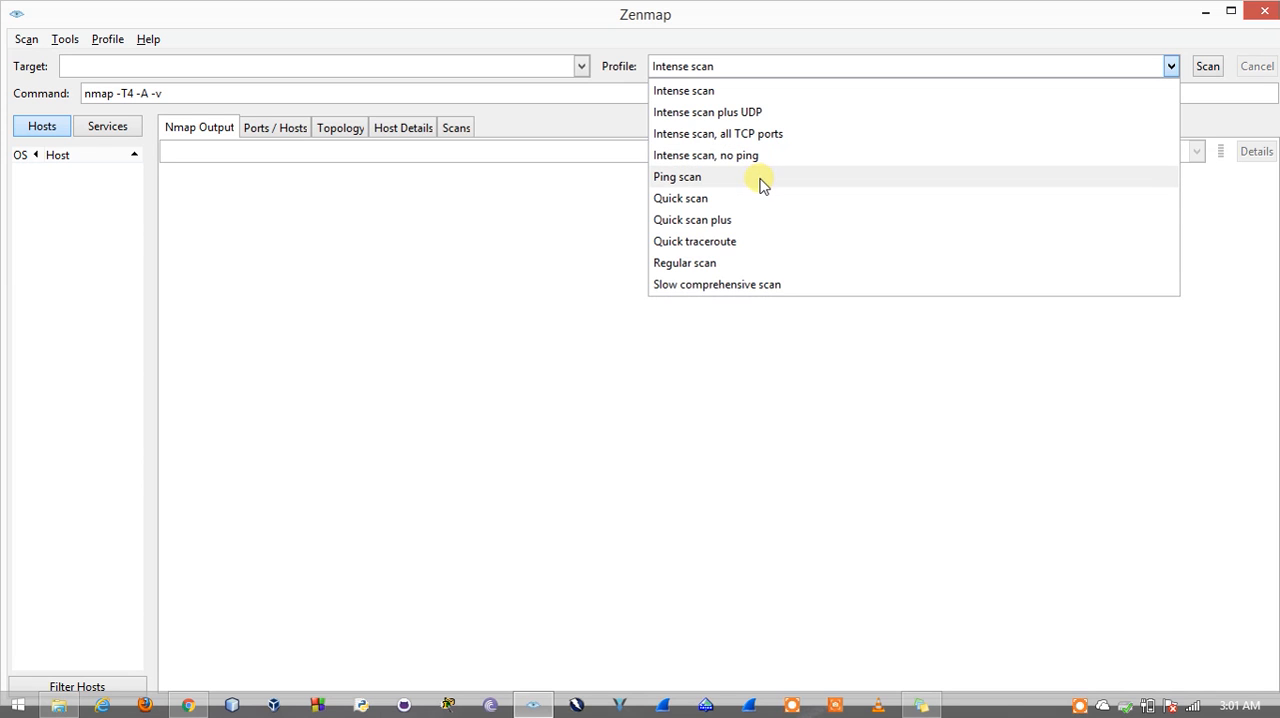
{"action": "mouse_move", "coordinate": [724, 240]}
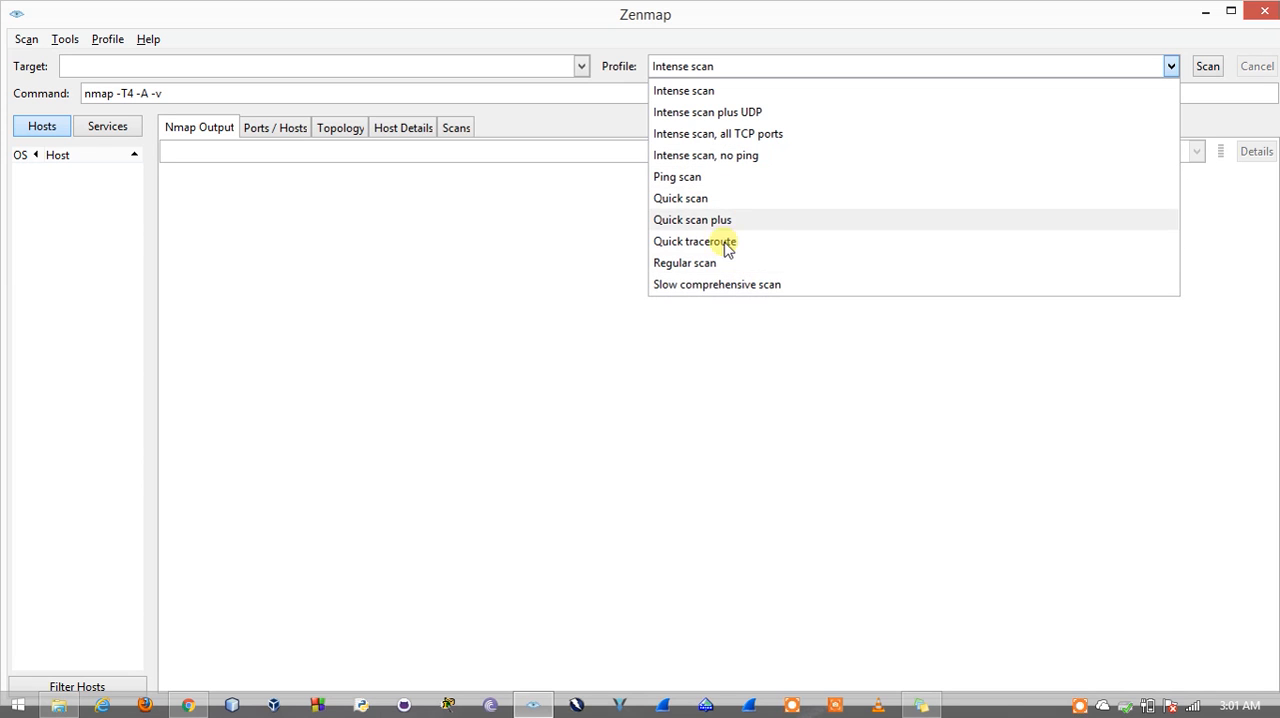
{"action": "mouse_move", "coordinate": [724, 292]}
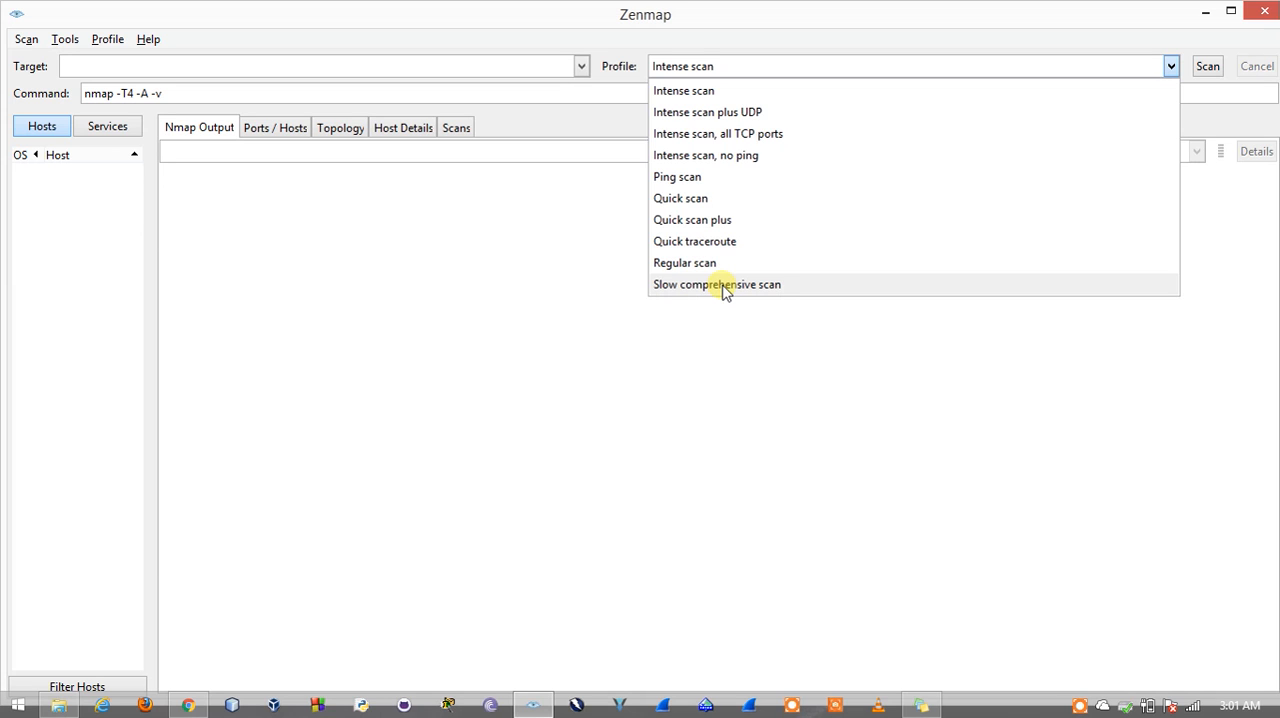
{"action": "left_click", "coordinate": [684, 90]}
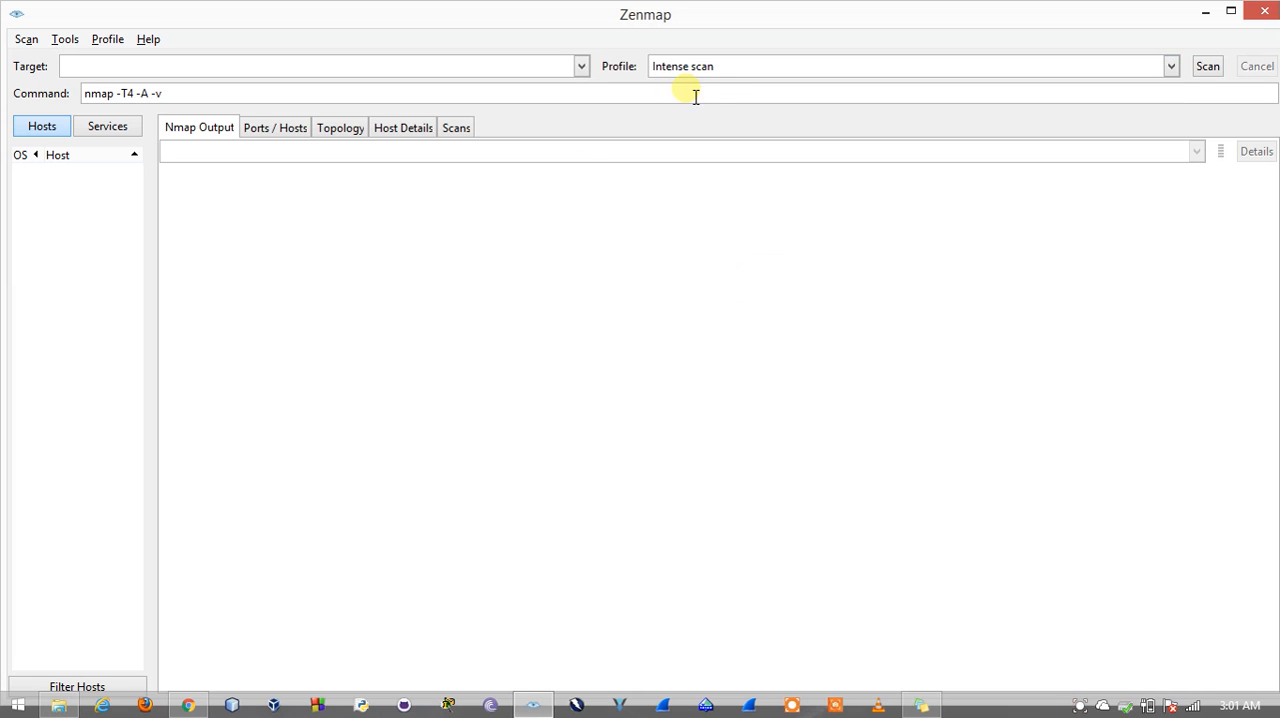
{"action": "mouse_move", "coordinate": [668, 124]}
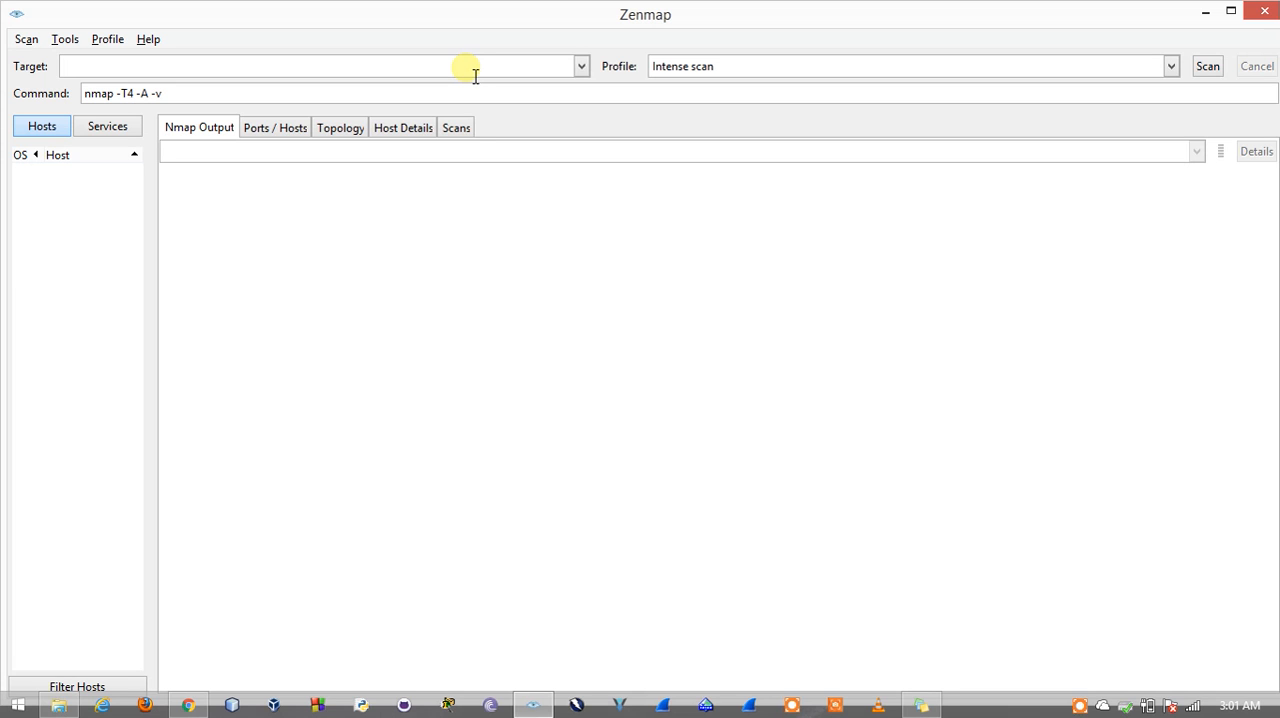
{"action": "type", "text": "www."}
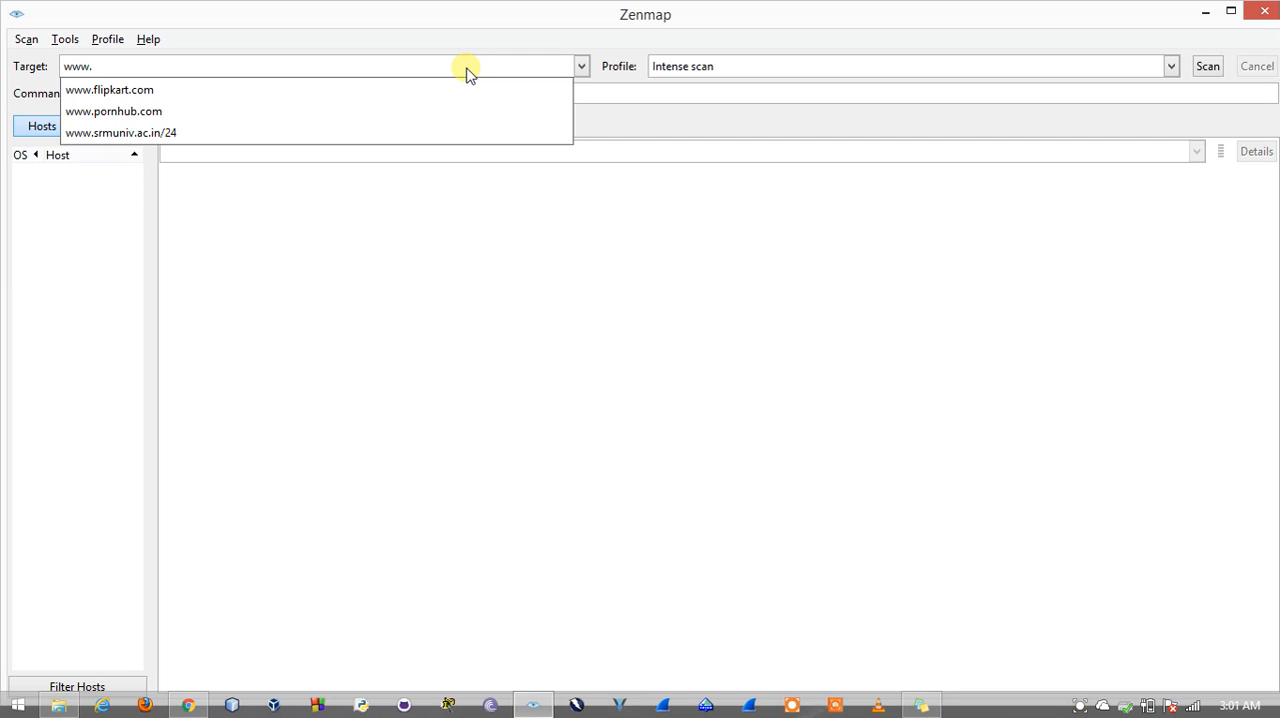
{"action": "type", "text": "flipkart.com"}
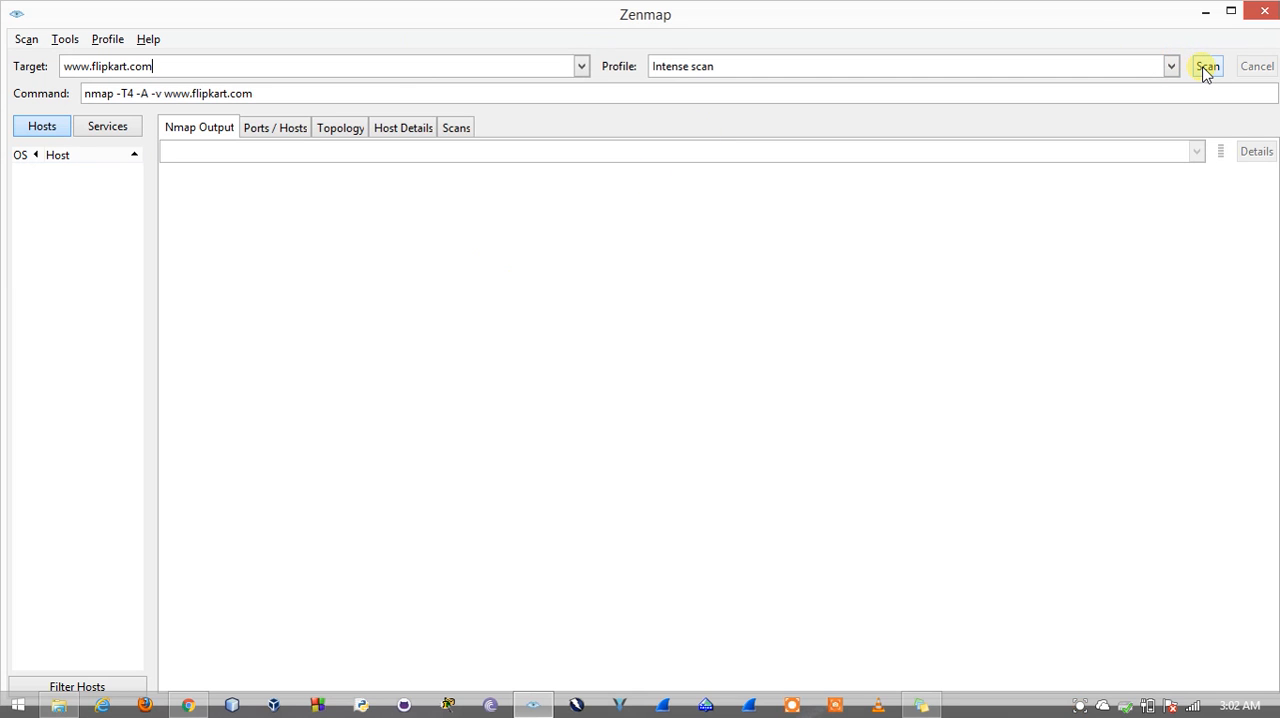
{"action": "left_click", "coordinate": [1208, 66]}
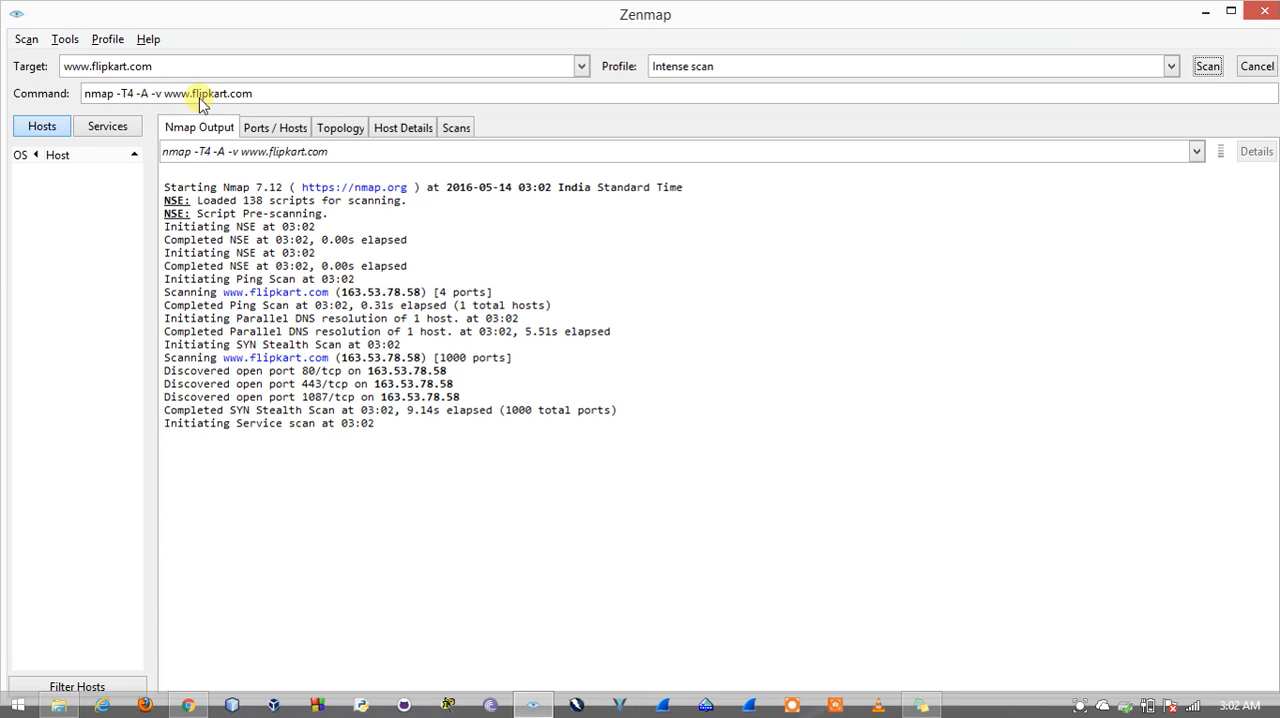
{"action": "mouse_move", "coordinate": [292, 384]}
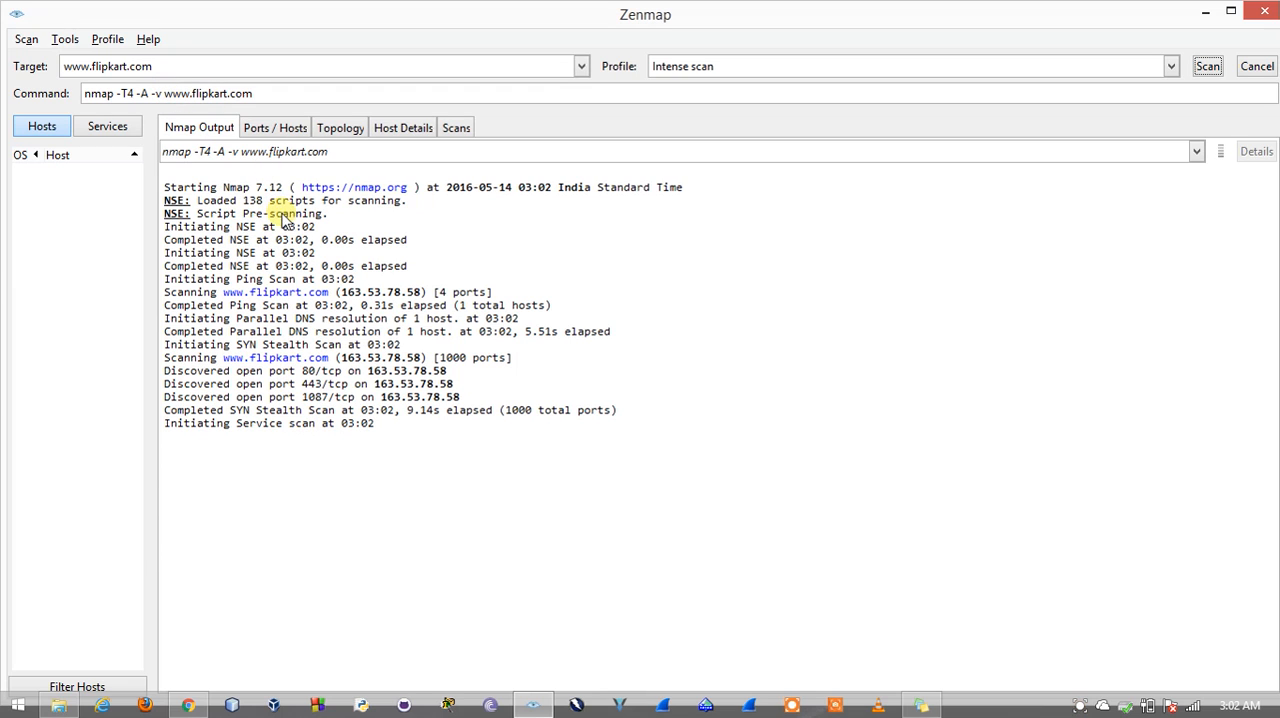
{"action": "mouse_move", "coordinate": [304, 444]}
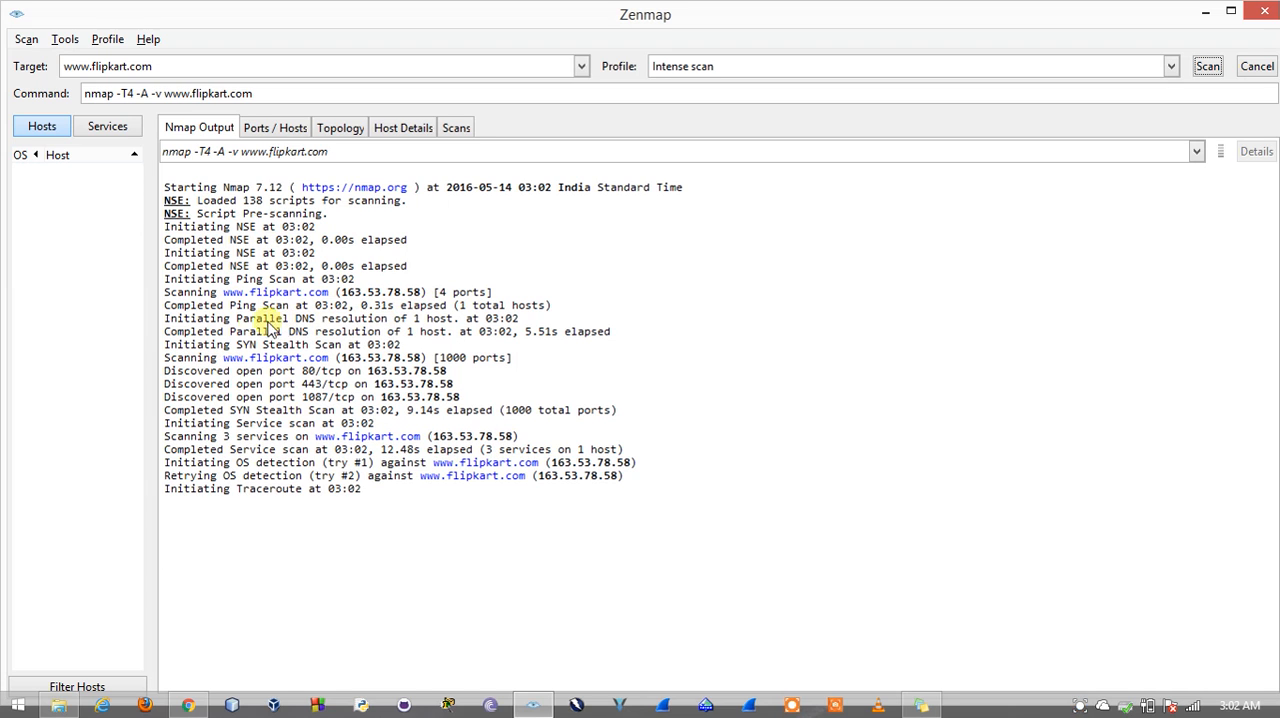
{"action": "mouse_move", "coordinate": [416, 344]}
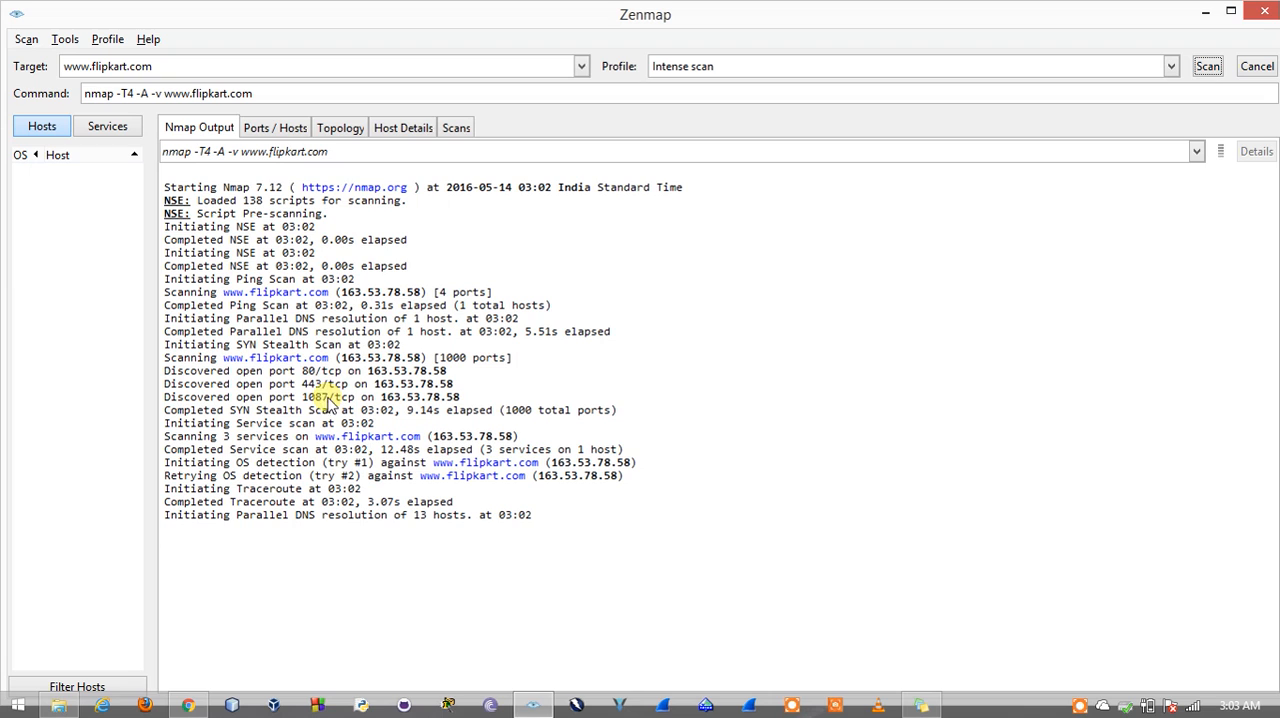
{"action": "mouse_move", "coordinate": [312, 416]}
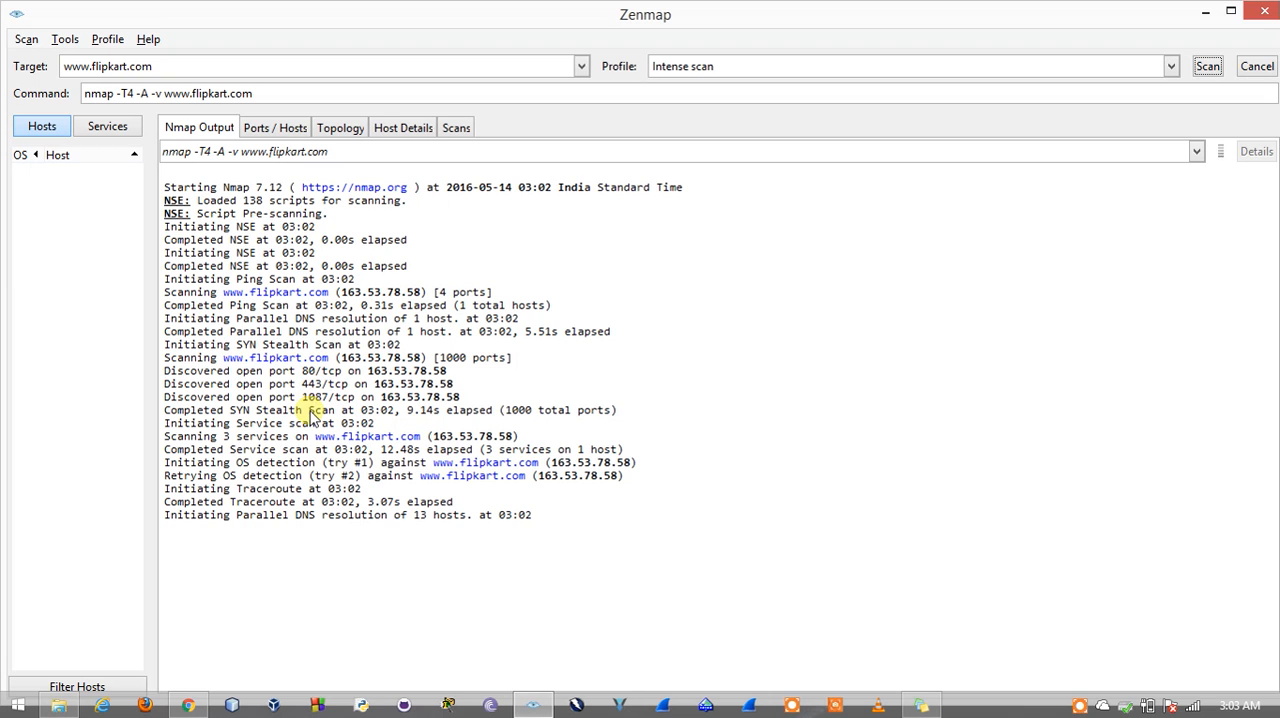
{"action": "mouse_move", "coordinate": [304, 400]}
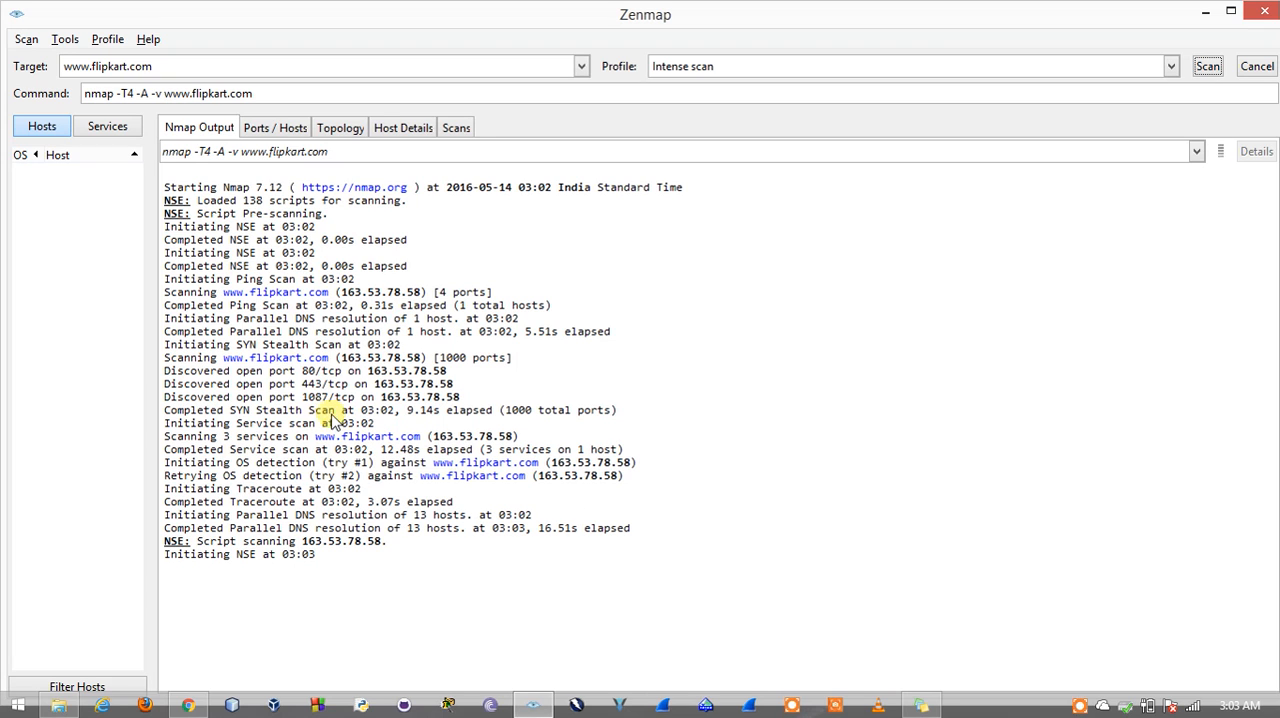
{"action": "mouse_move", "coordinate": [310, 468]}
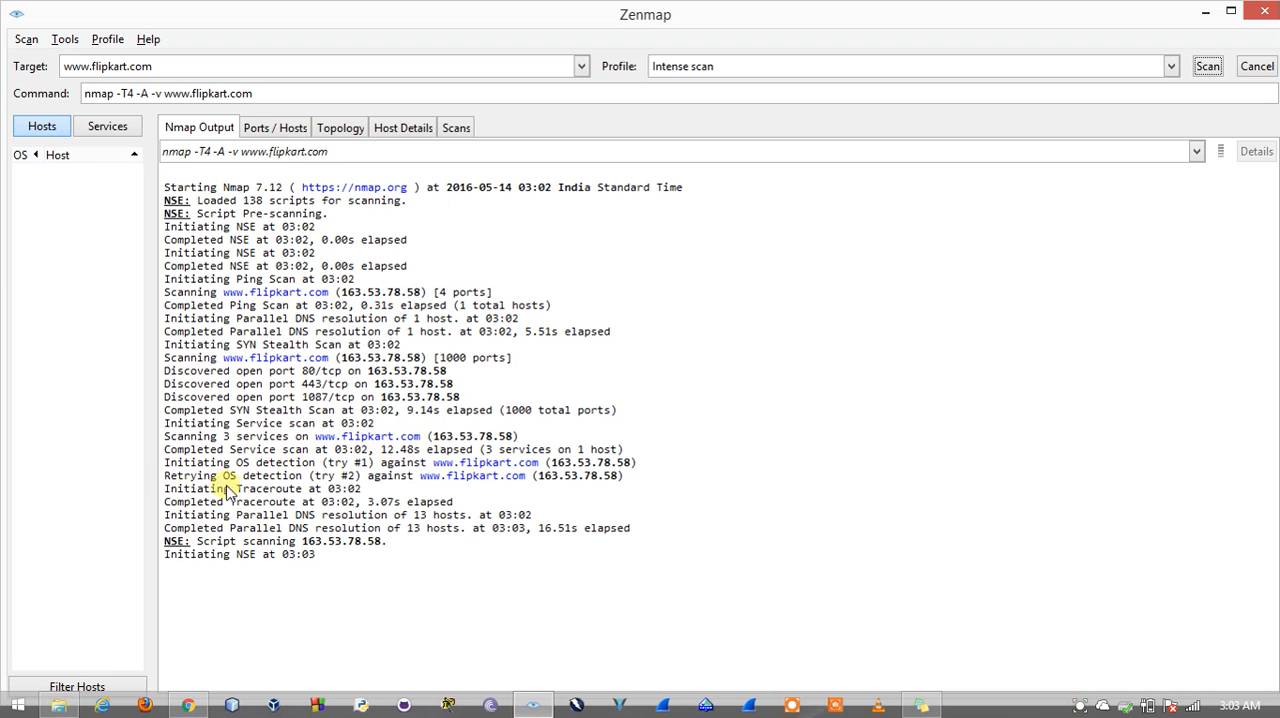
{"action": "mouse_move", "coordinate": [464, 496]}
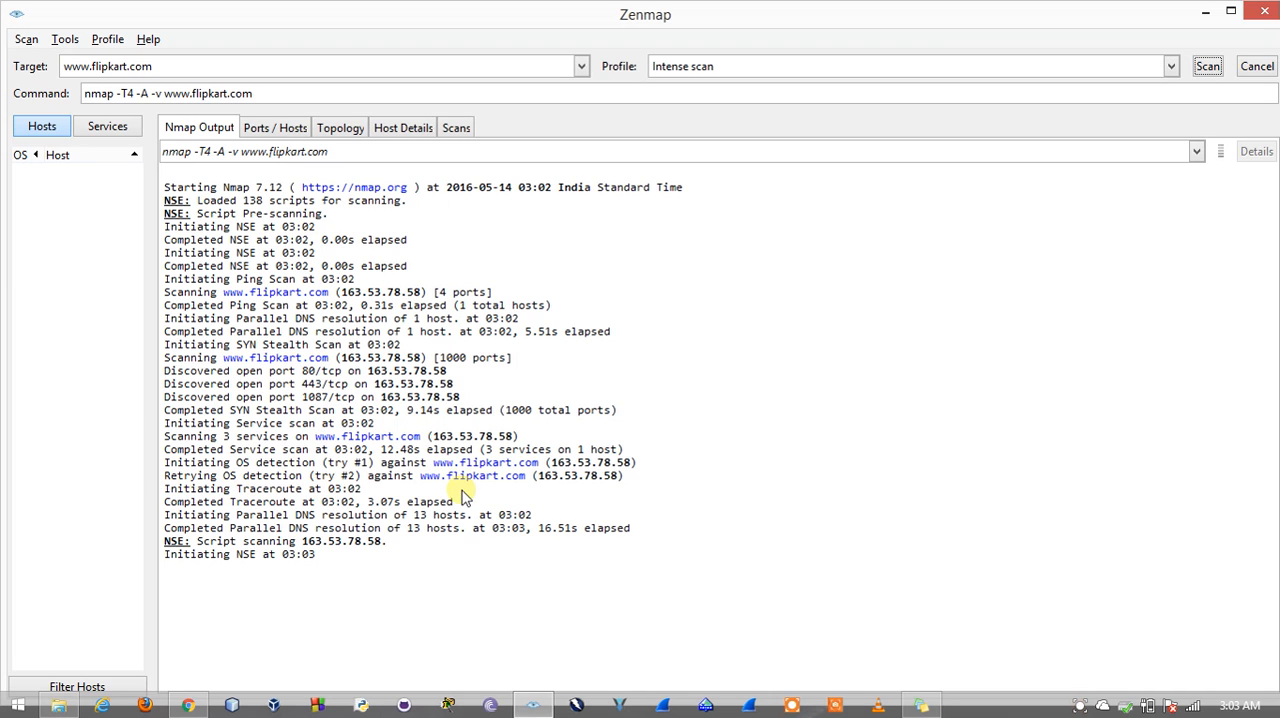
{"action": "mouse_move", "coordinate": [544, 482]}
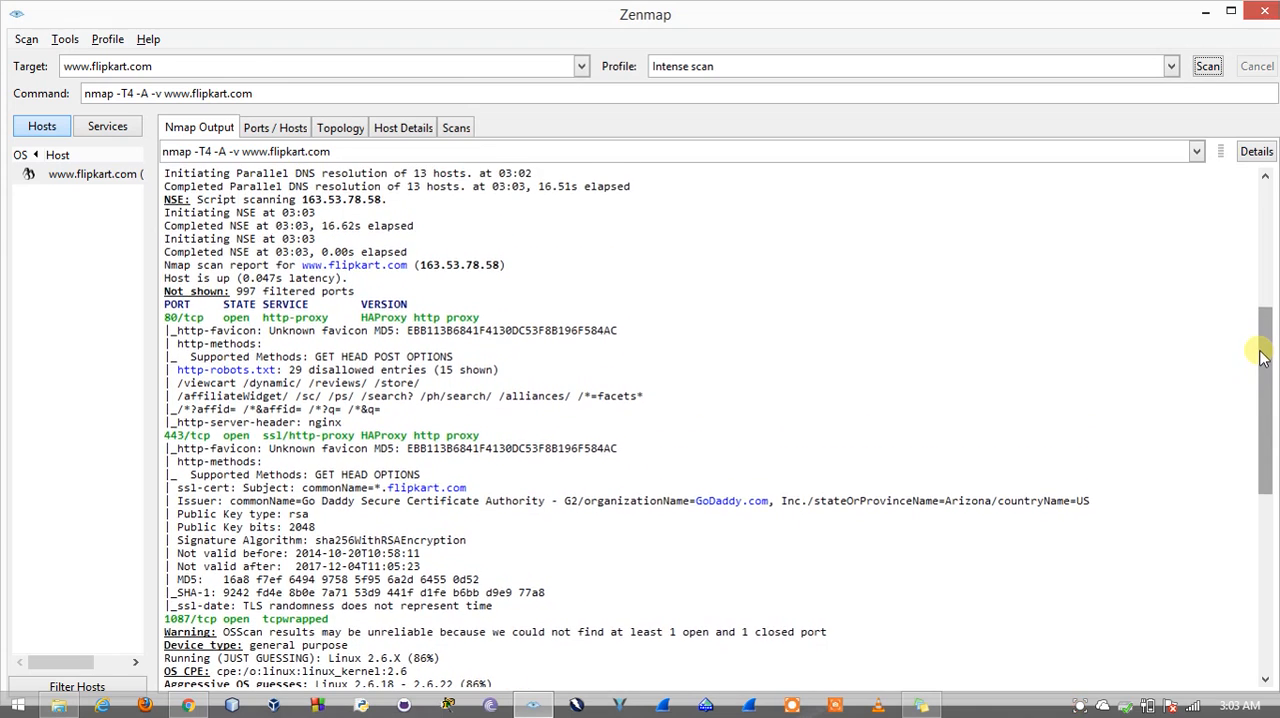
Scroll the finished Nmap output down to the traceroute hops and done summary
{"action": "scroll", "scroll_direction": "down", "scroll_amount": 3}
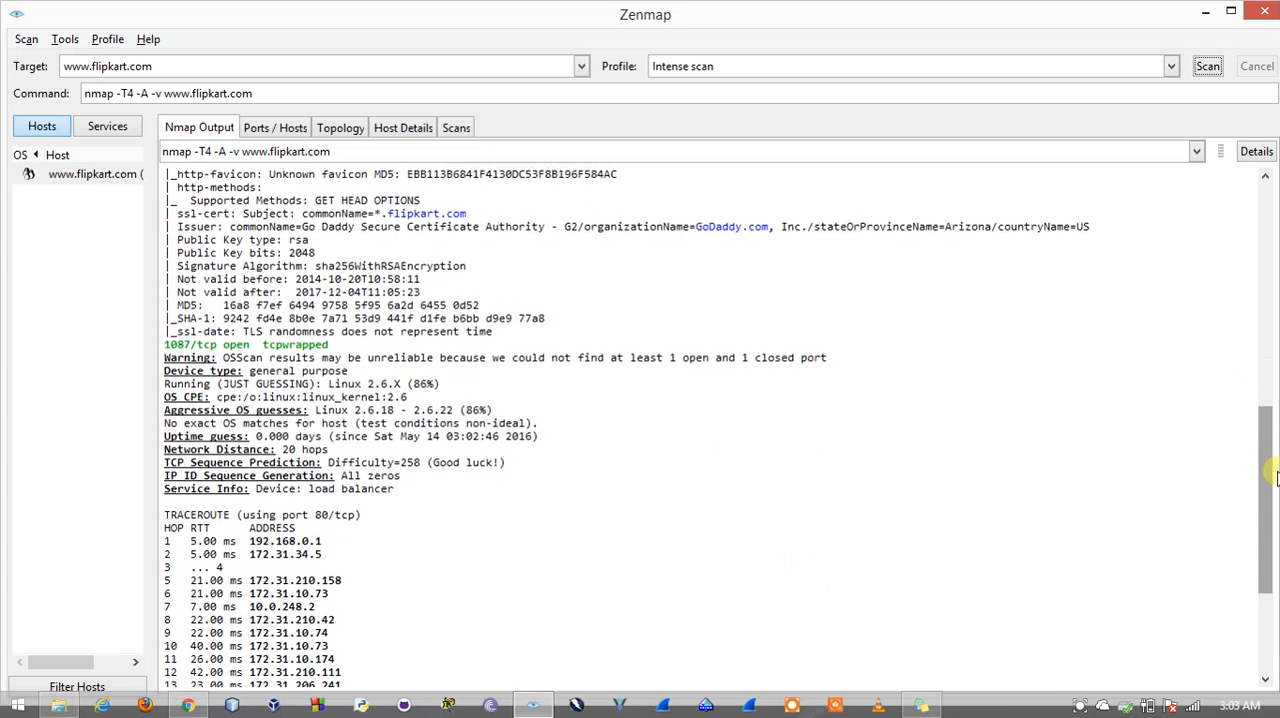
{"action": "scroll", "scroll_direction": "down", "scroll_amount": 3}
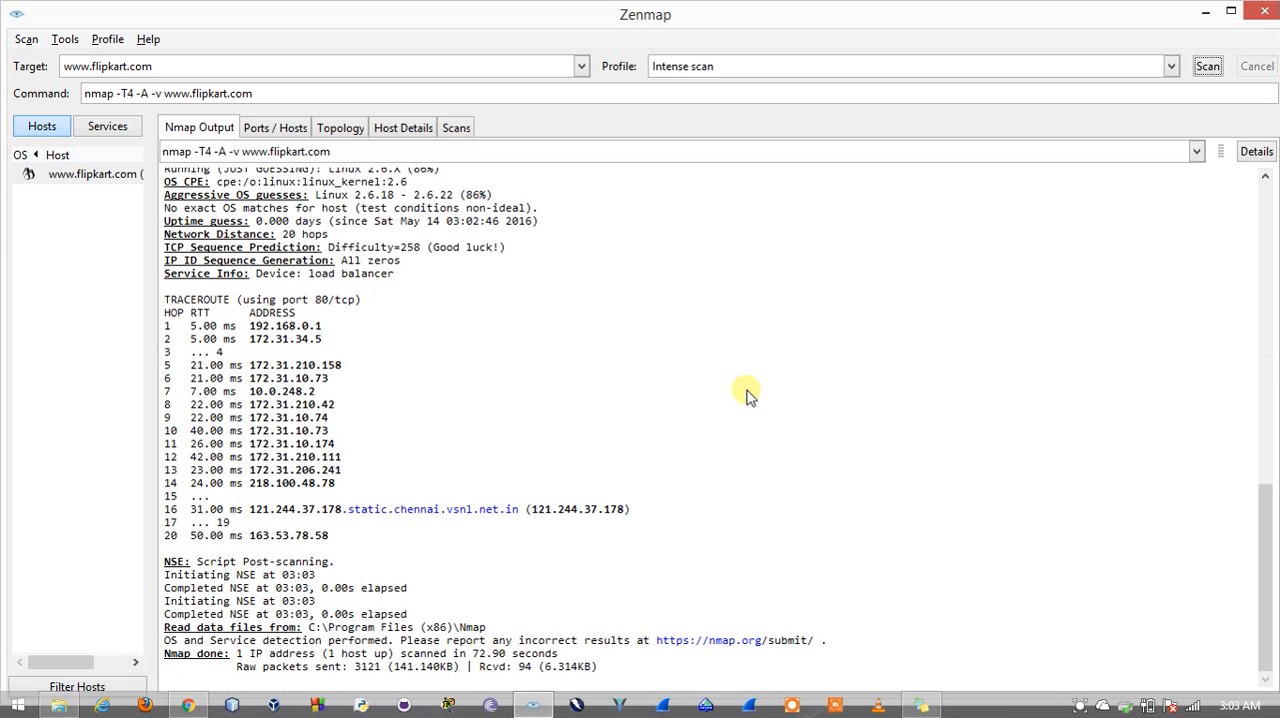
View the topology map of the route, then switch to the Ports / Hosts table
{"action": "left_click", "coordinate": [340, 128]}
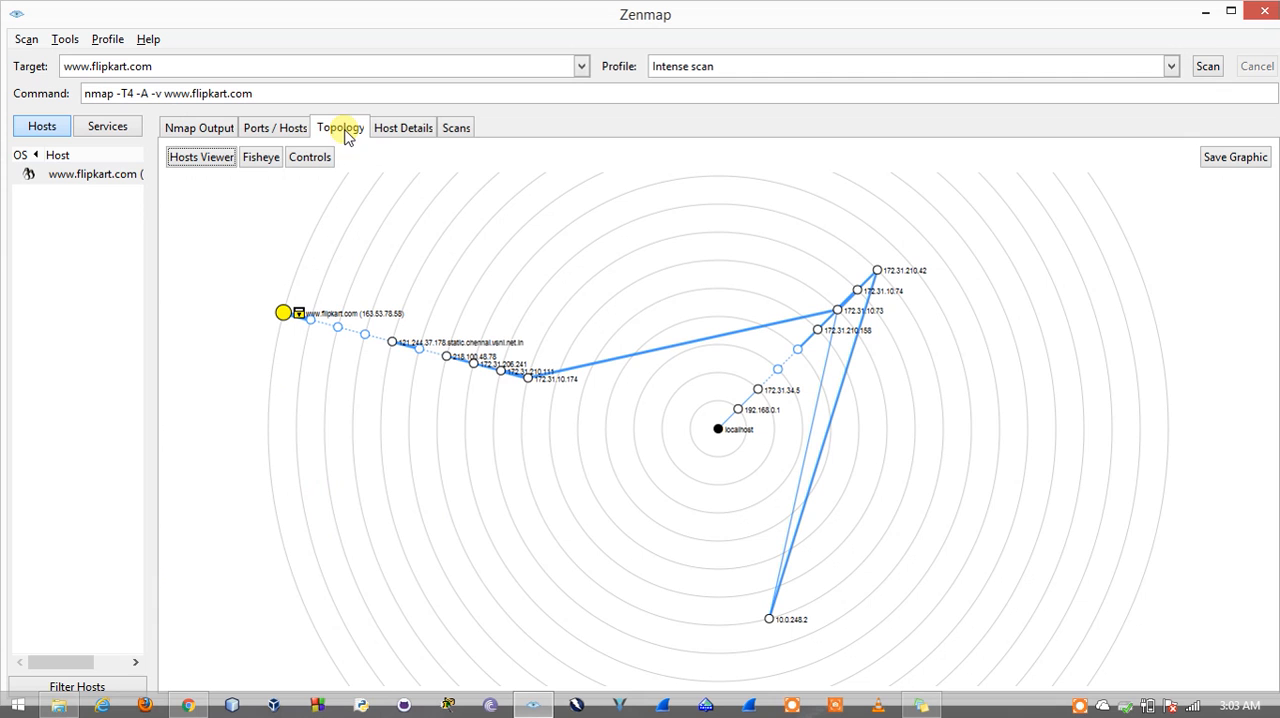
{"action": "mouse_move", "coordinate": [760, 470]}
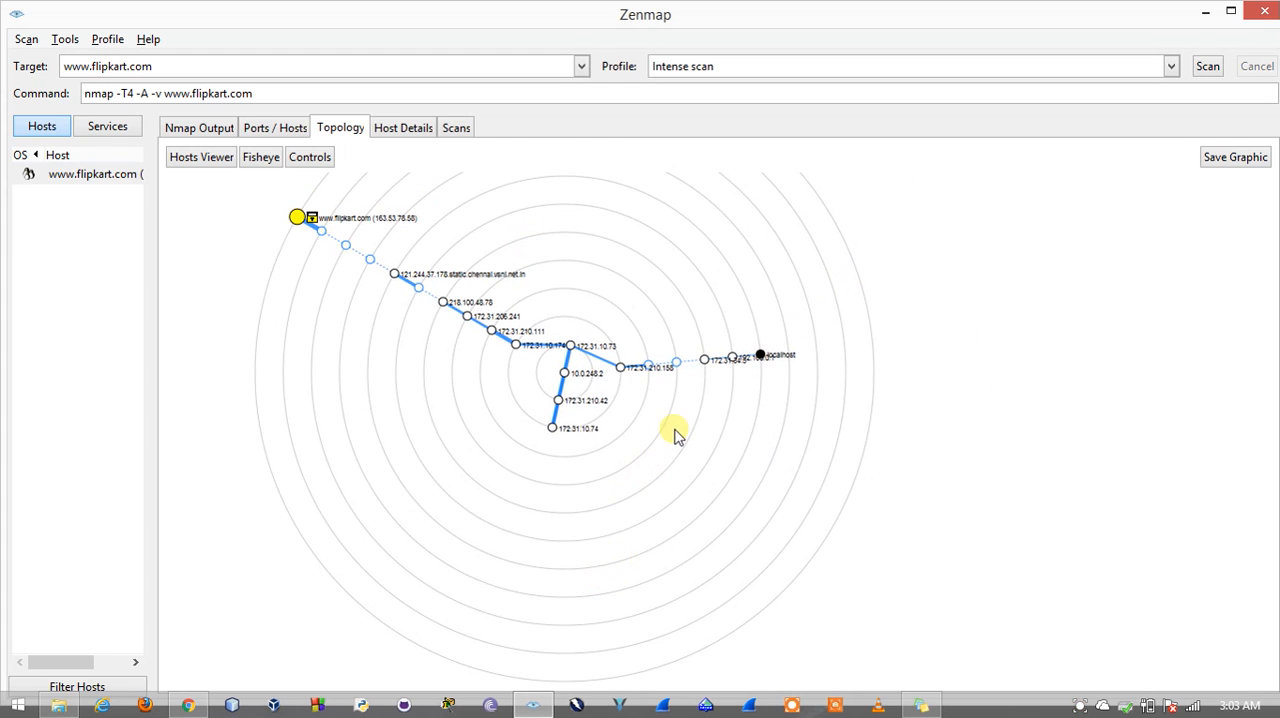
{"action": "mouse_move", "coordinate": [314, 230]}
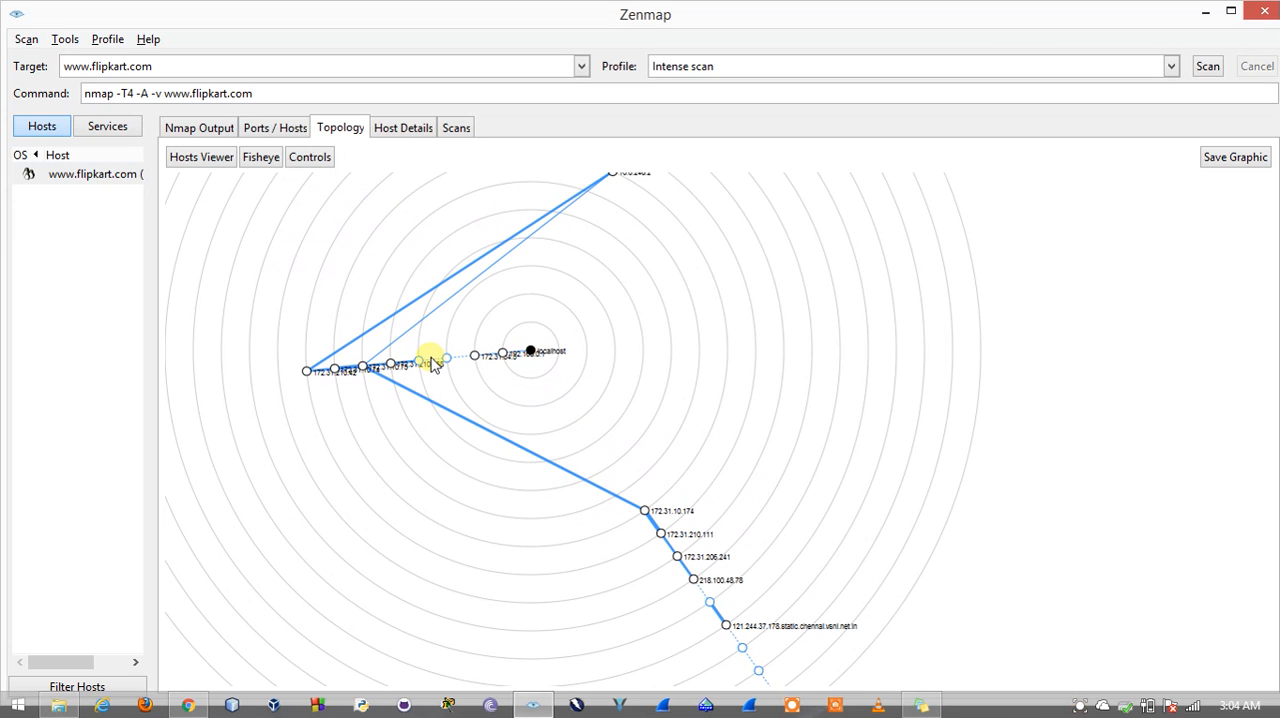
{"action": "mouse_move", "coordinate": [504, 360]}
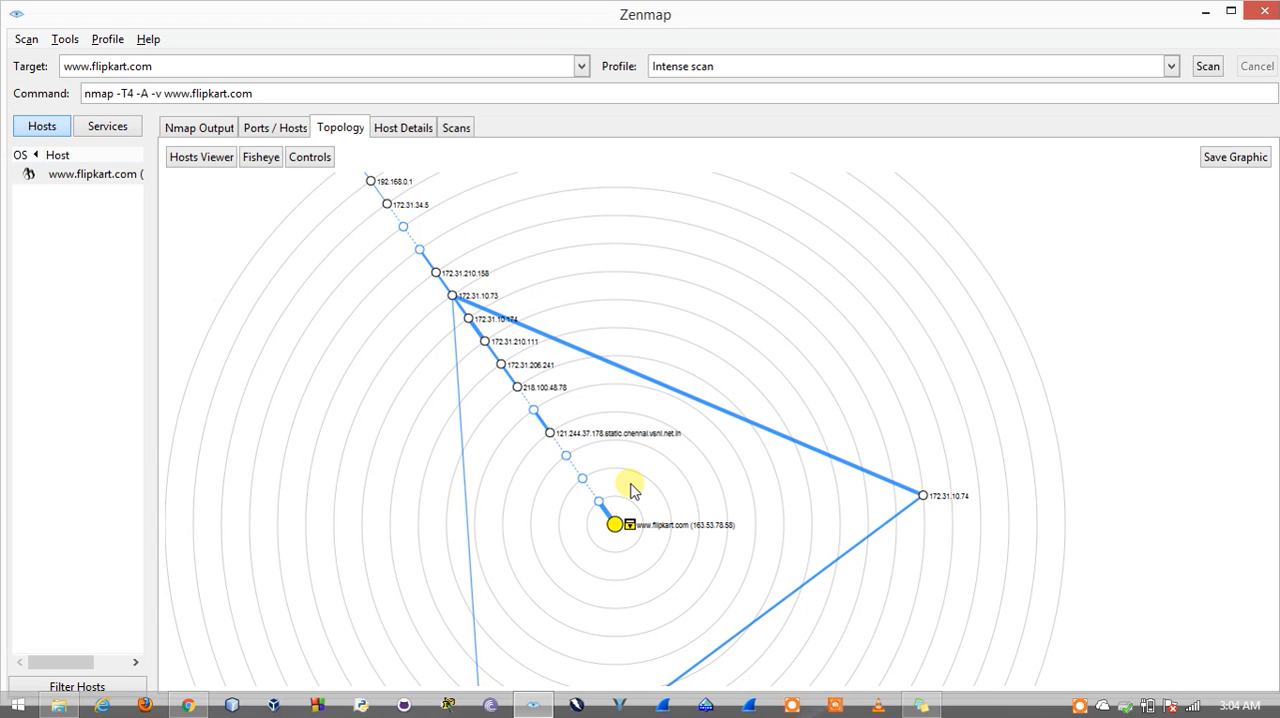
{"action": "mouse_move", "coordinate": [644, 484]}
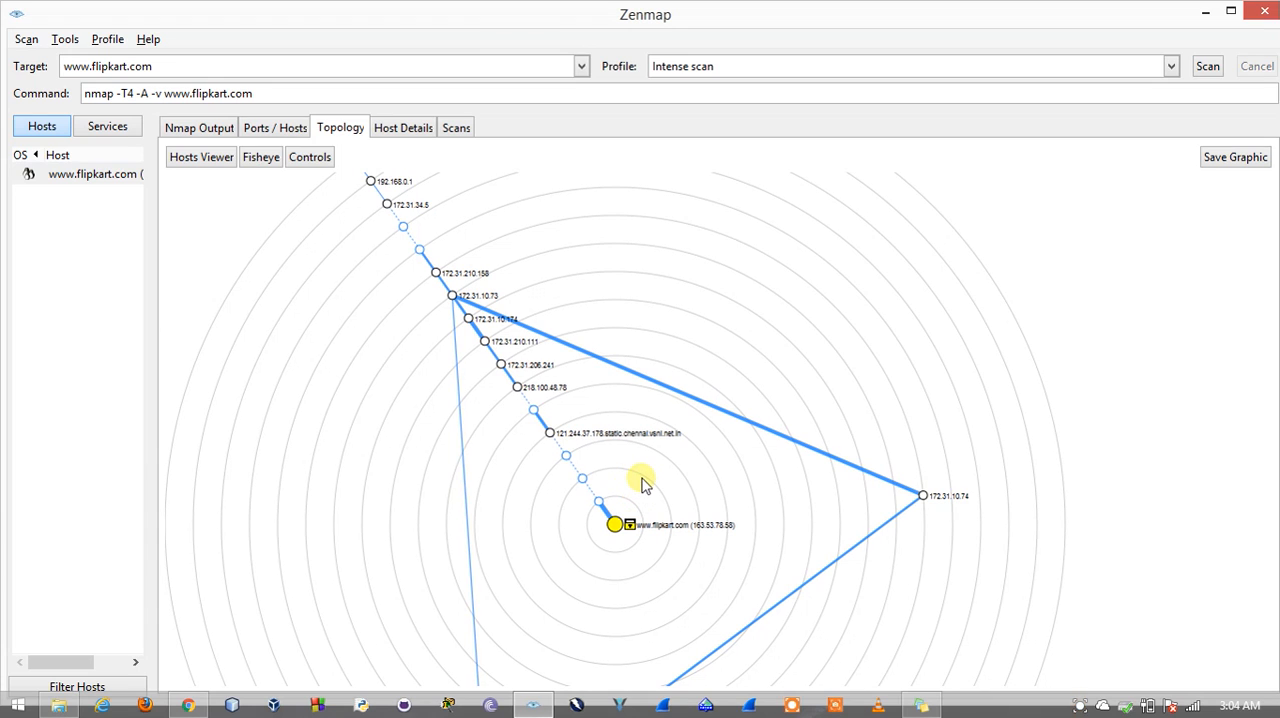
{"action": "mouse_move", "coordinate": [648, 516]}
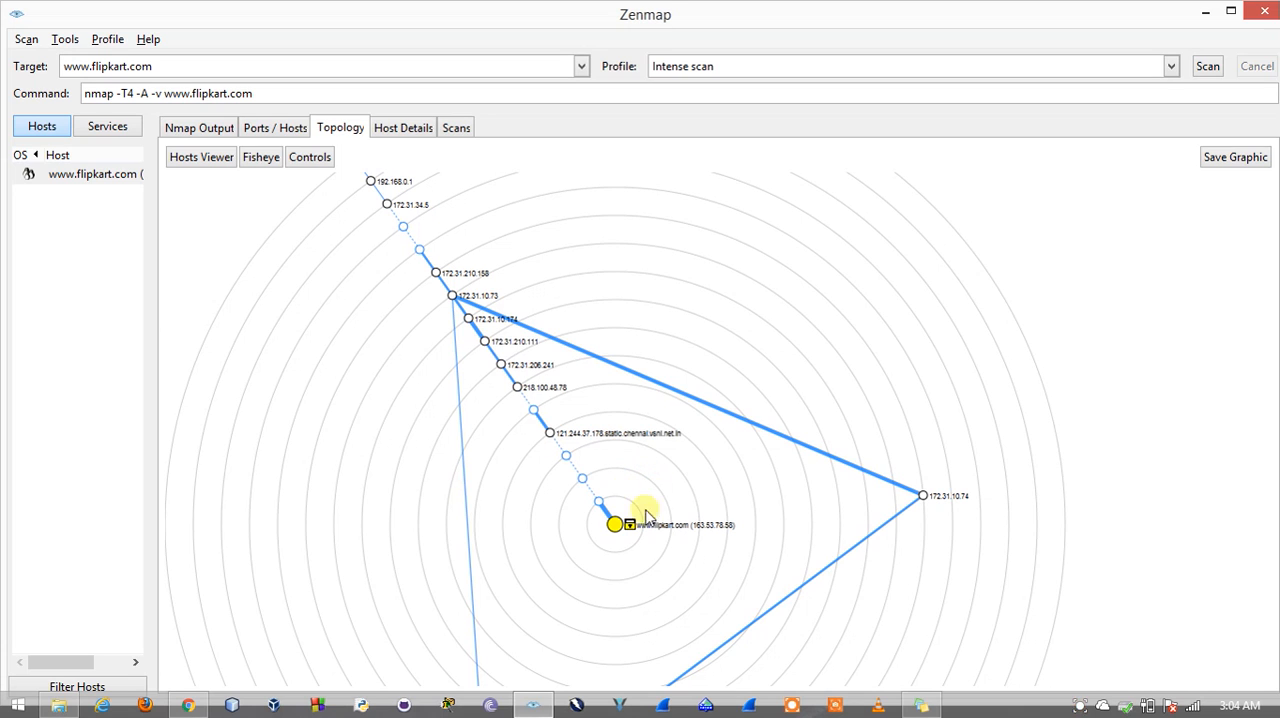
{"action": "mouse_move", "coordinate": [294, 136]}
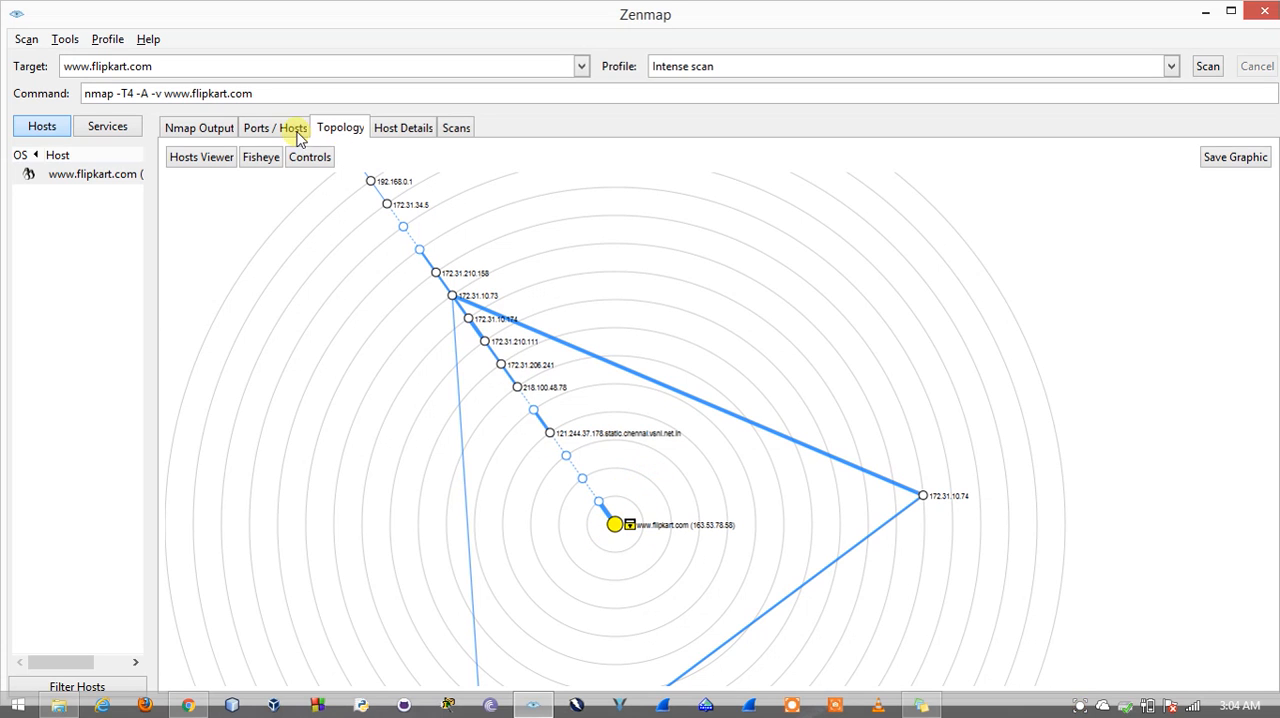
{"action": "left_click", "coordinate": [272, 128]}
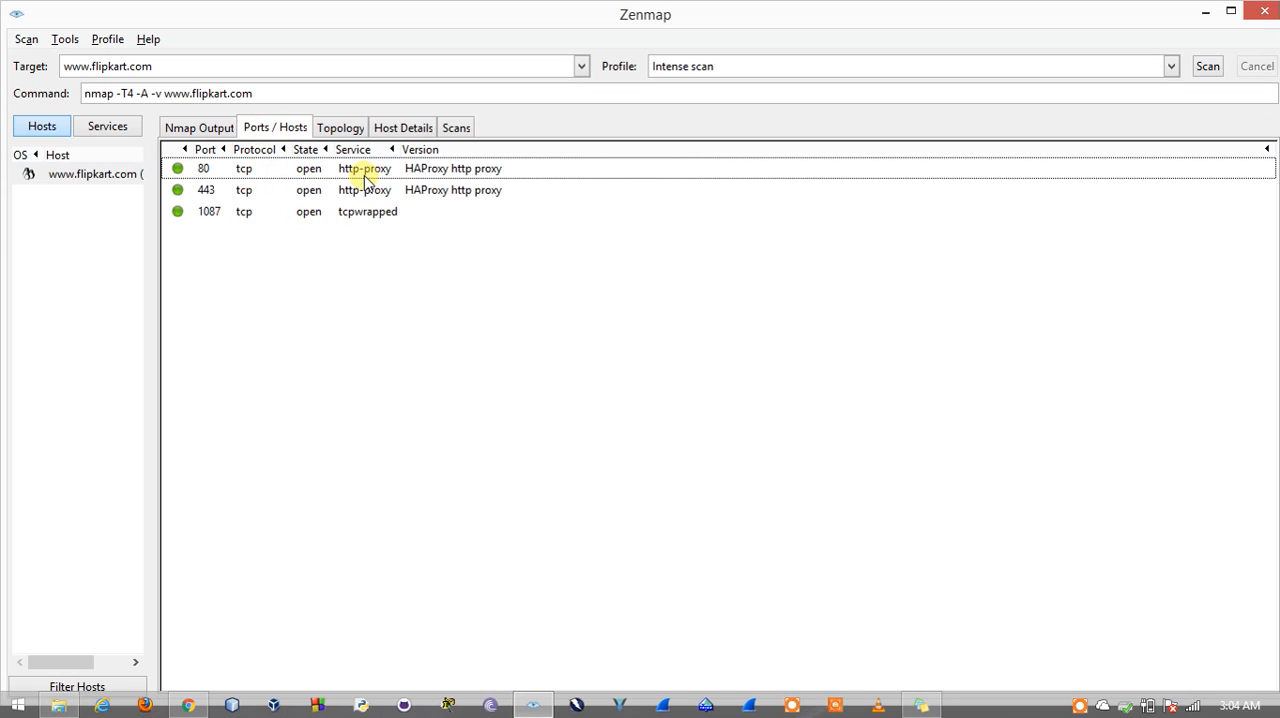
{"action": "mouse_move", "coordinate": [284, 176]}
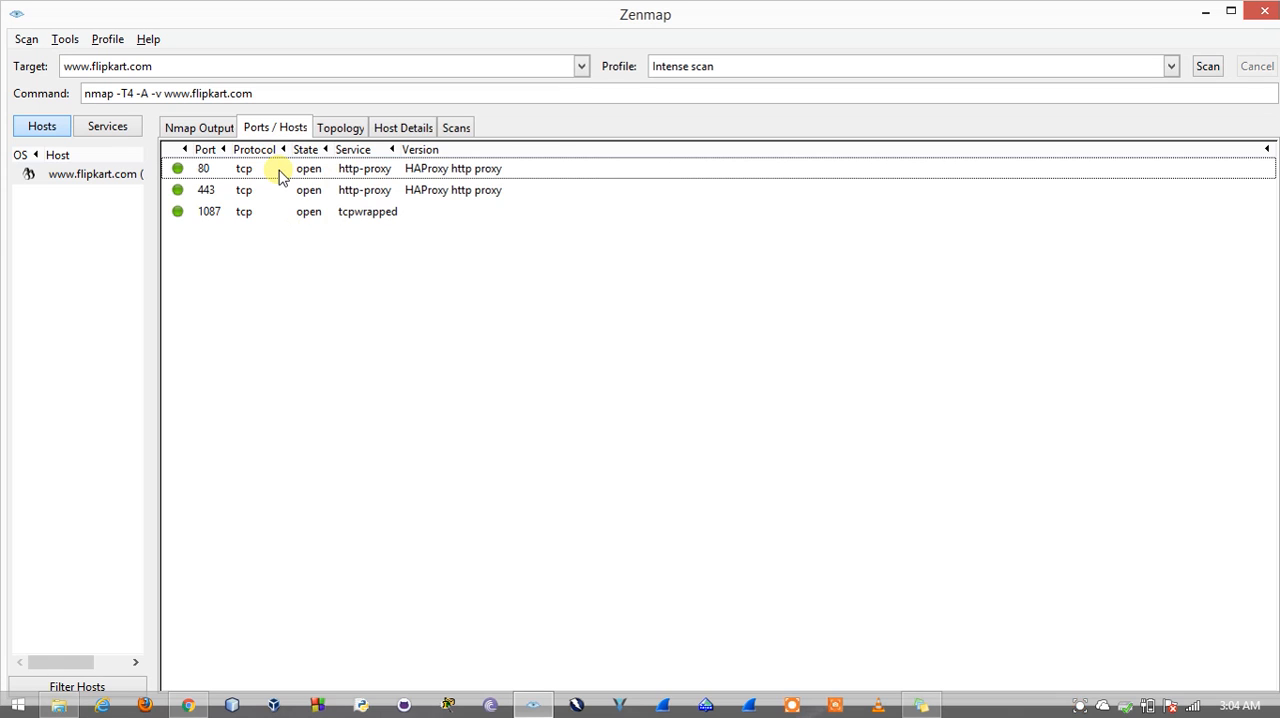
{"action": "mouse_move", "coordinate": [204, 168]}
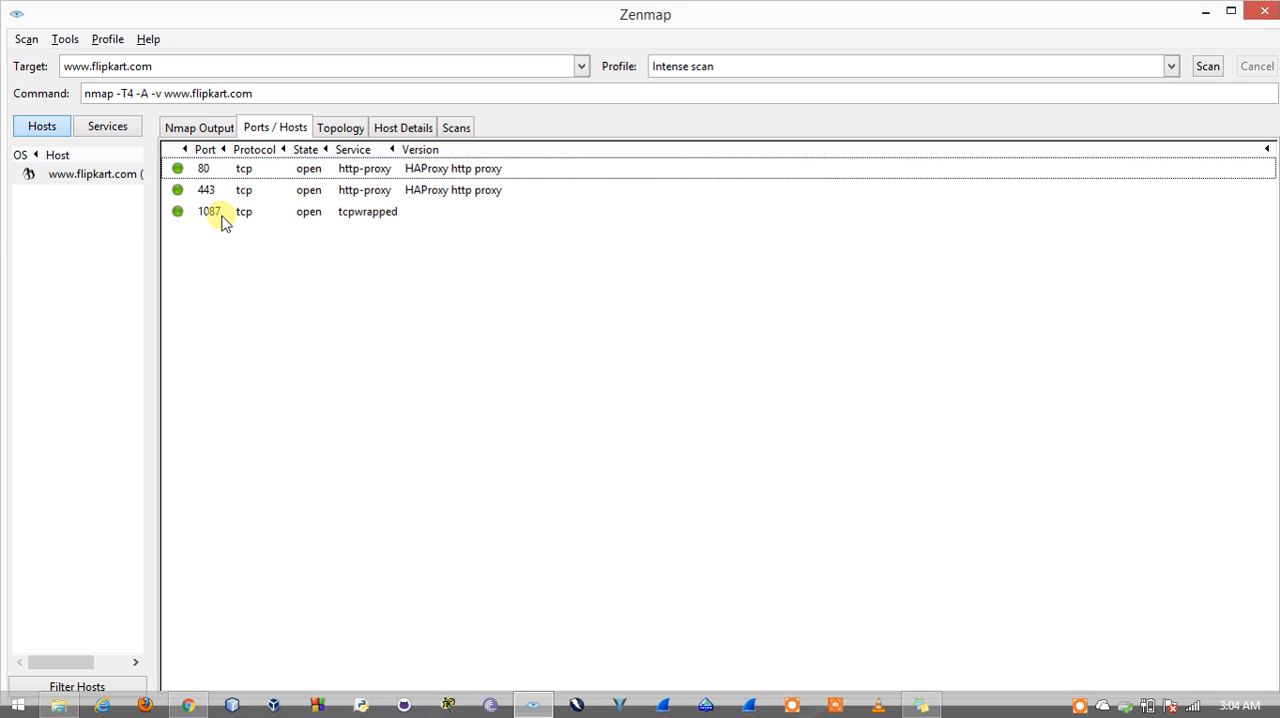
{"action": "mouse_move", "coordinate": [208, 218]}
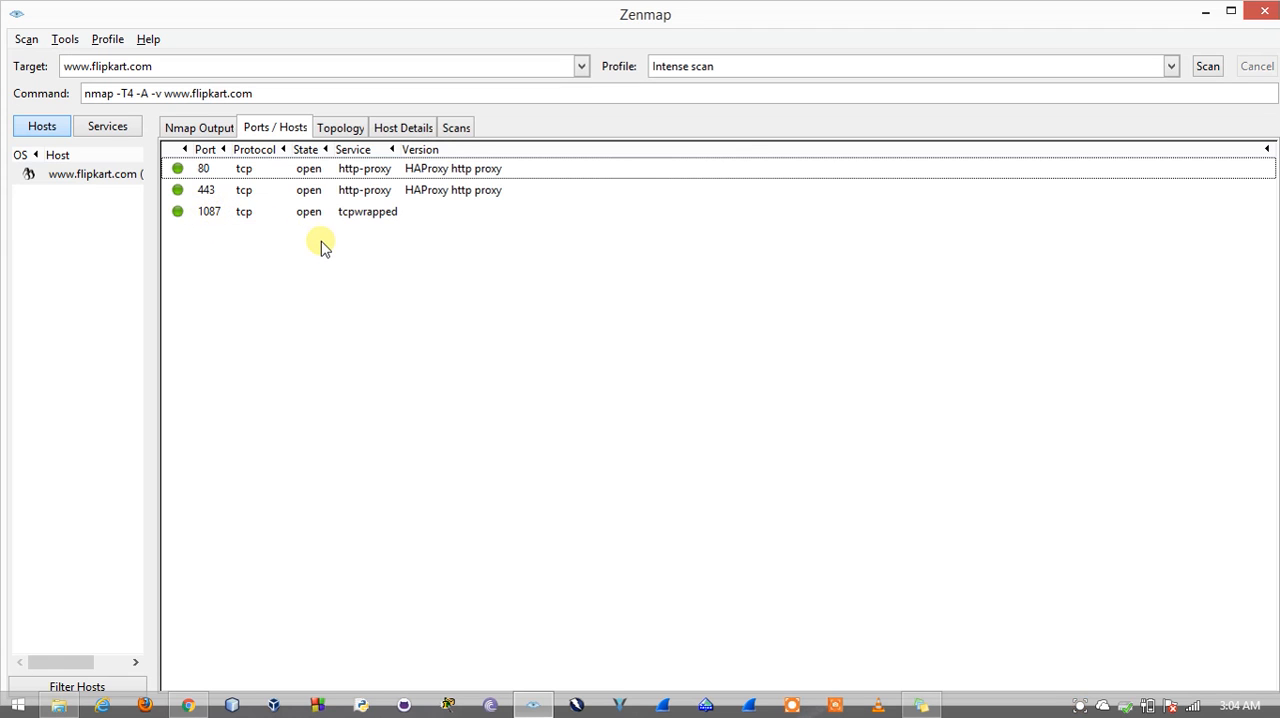
{"action": "mouse_move", "coordinate": [340, 228]}
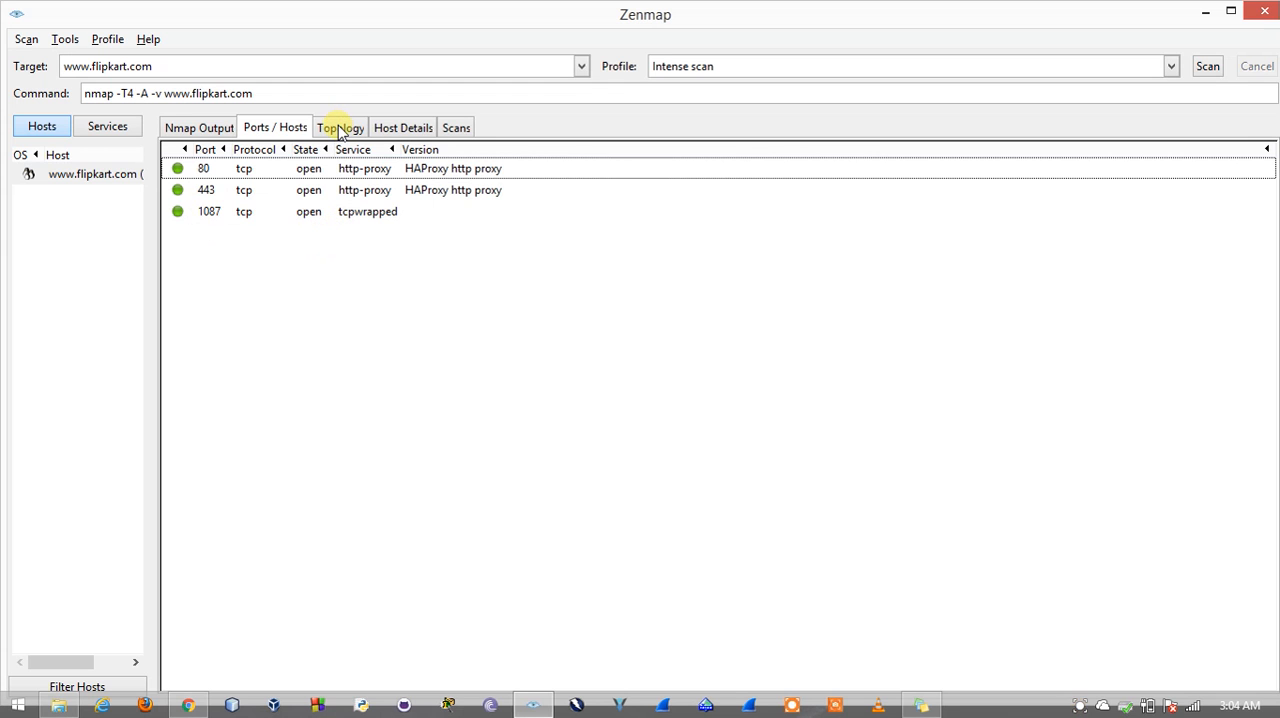
Show the Host Details summary after reviewing ports 80, 443 and 1087
{"action": "left_click", "coordinate": [402, 128]}
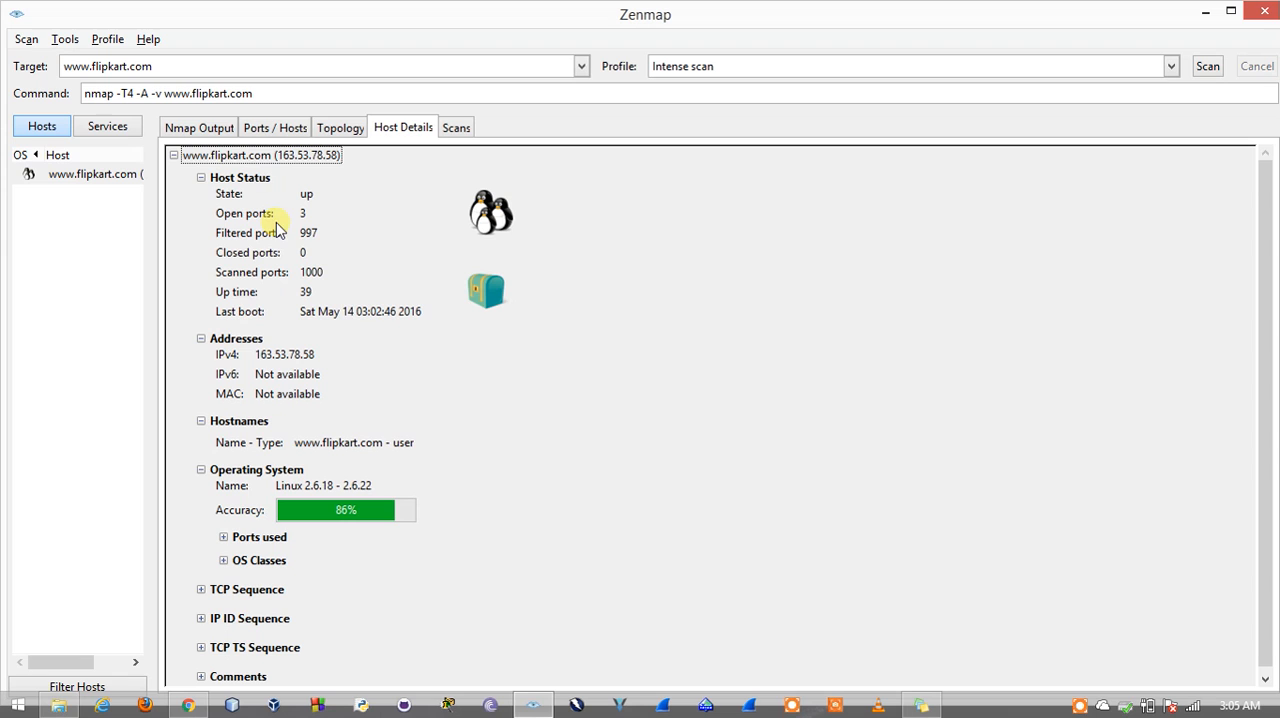
{"action": "mouse_move", "coordinate": [162, 430]}
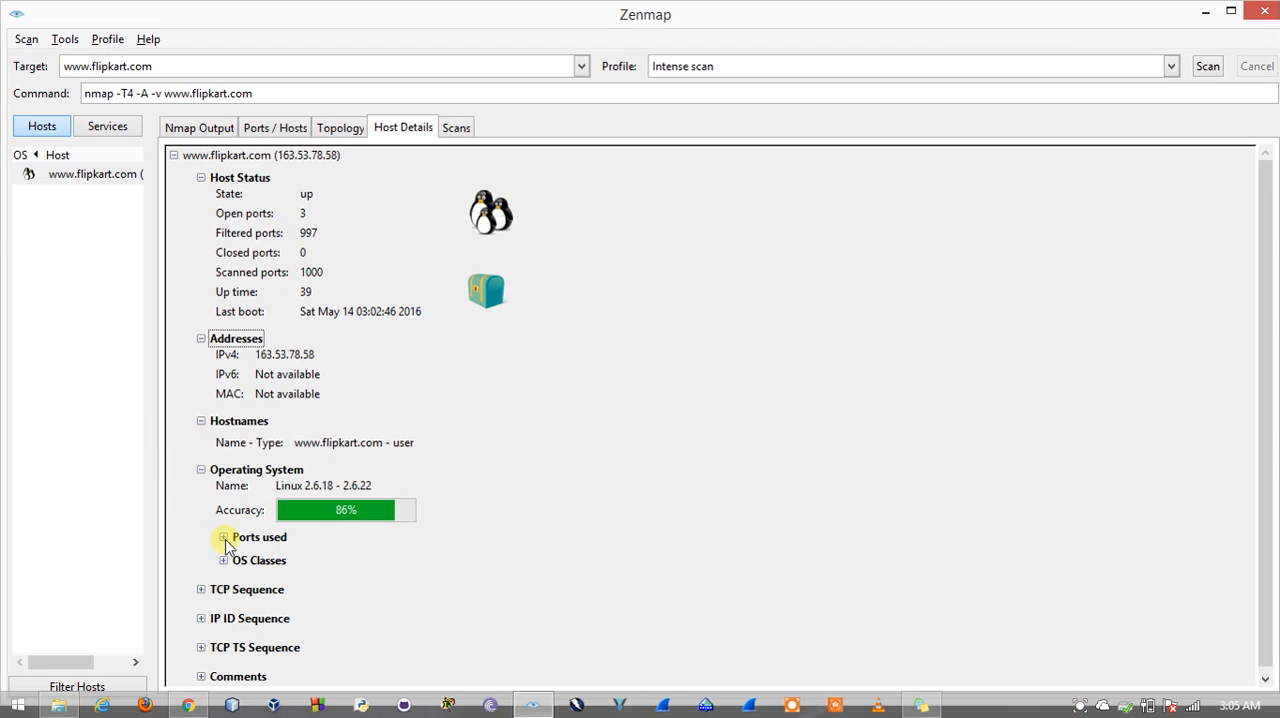
Expand Ports used and OS Classes under the Linux guess, then return to Nmap Output
{"action": "left_click", "coordinate": [224, 536]}
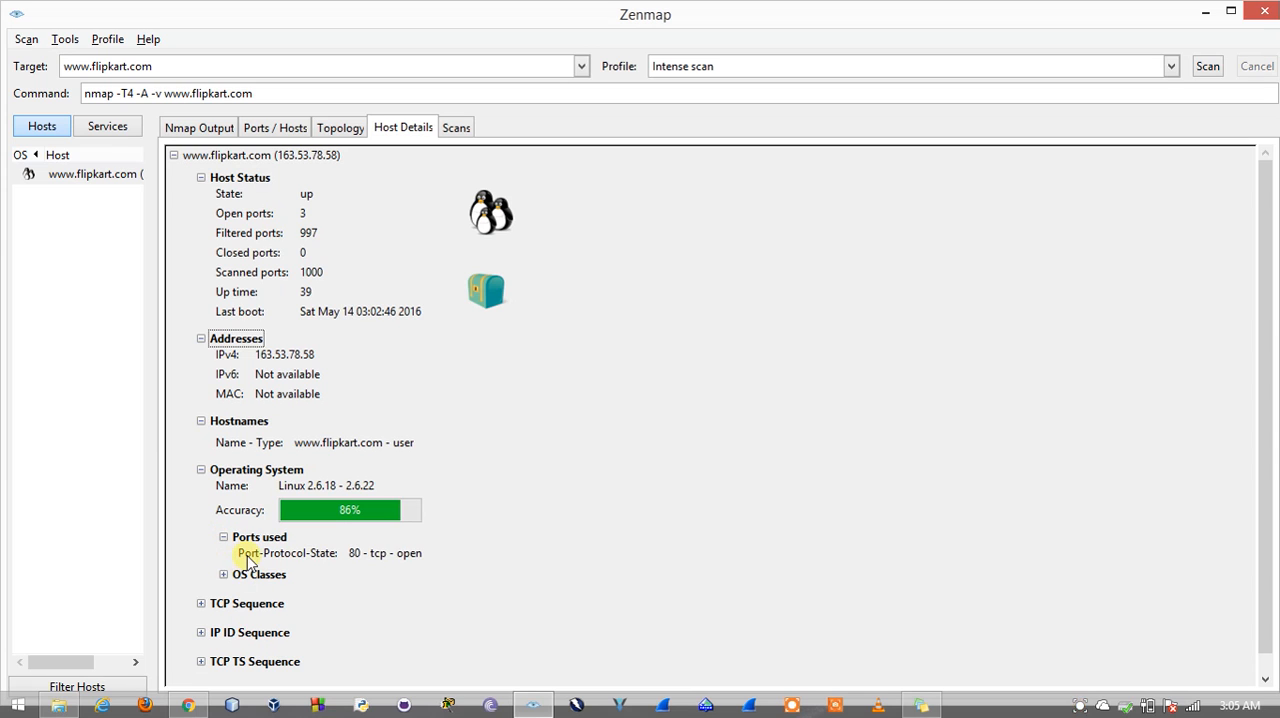
{"action": "left_click", "coordinate": [224, 574]}
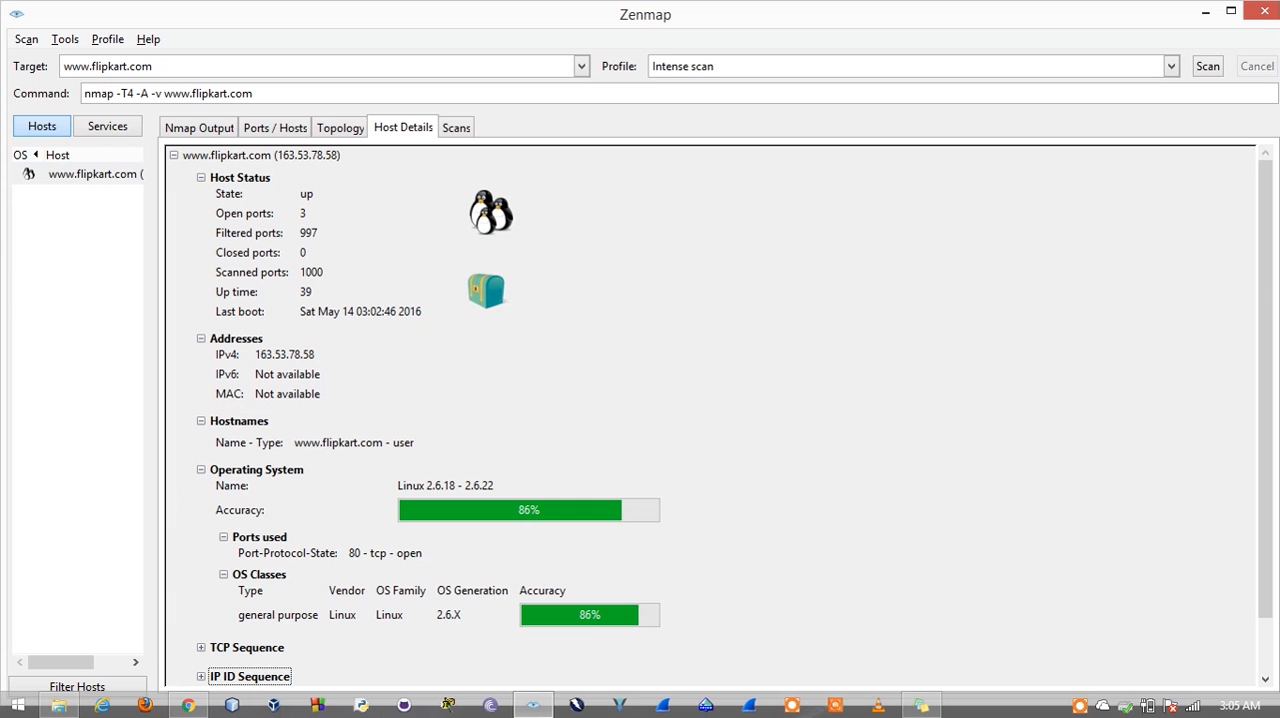
{"action": "scroll", "scroll_direction": "down", "scroll_amount": 3}
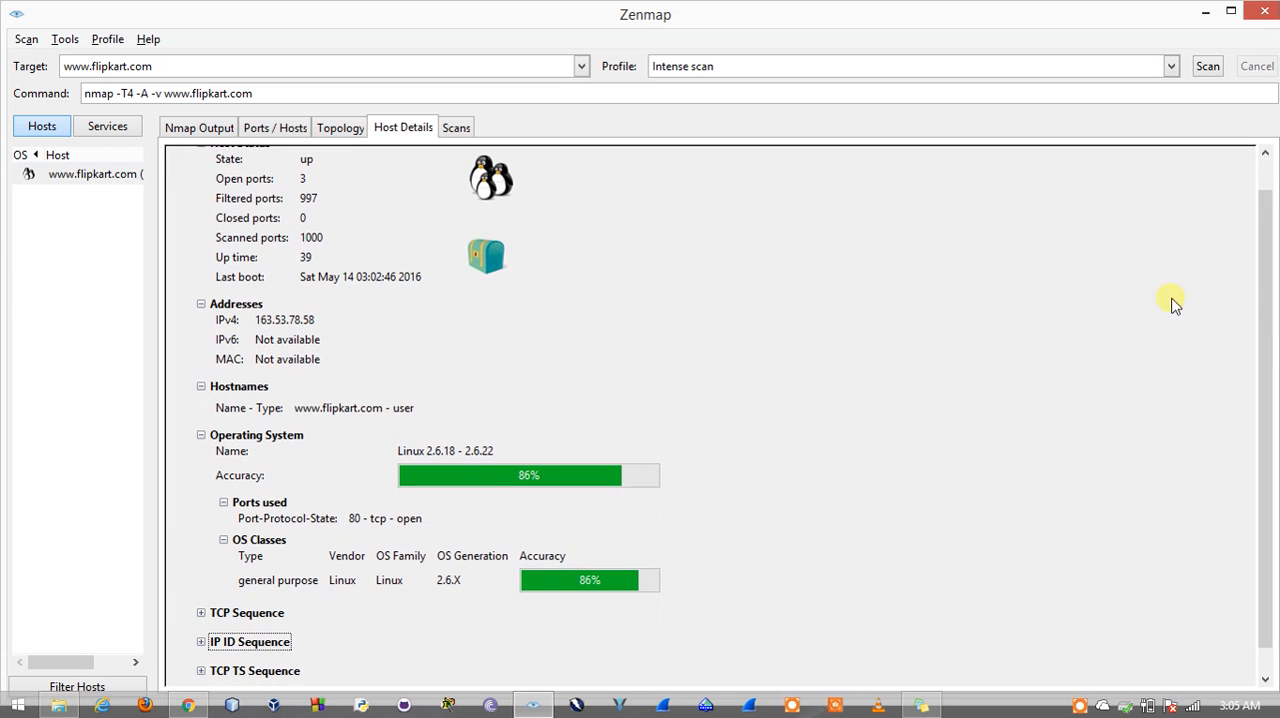
{"action": "mouse_move", "coordinate": [360, 248]}
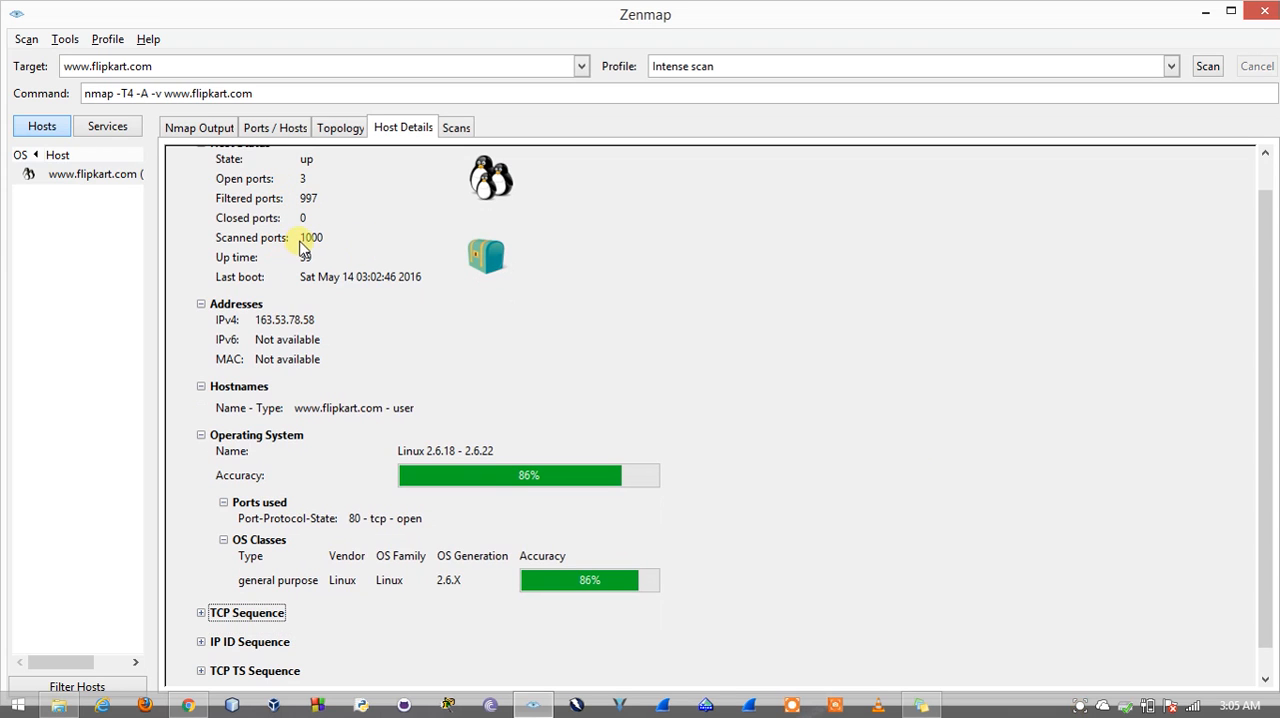
{"action": "mouse_move", "coordinate": [316, 204]}
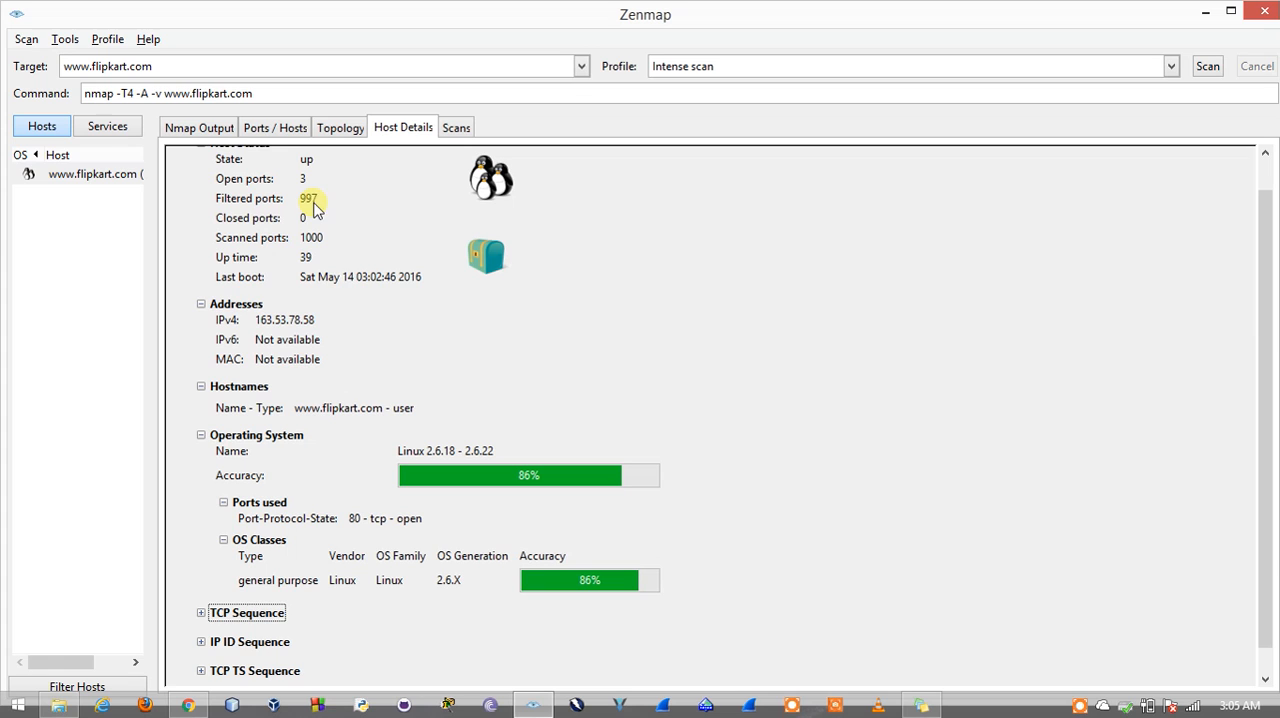
{"action": "mouse_move", "coordinate": [476, 218]}
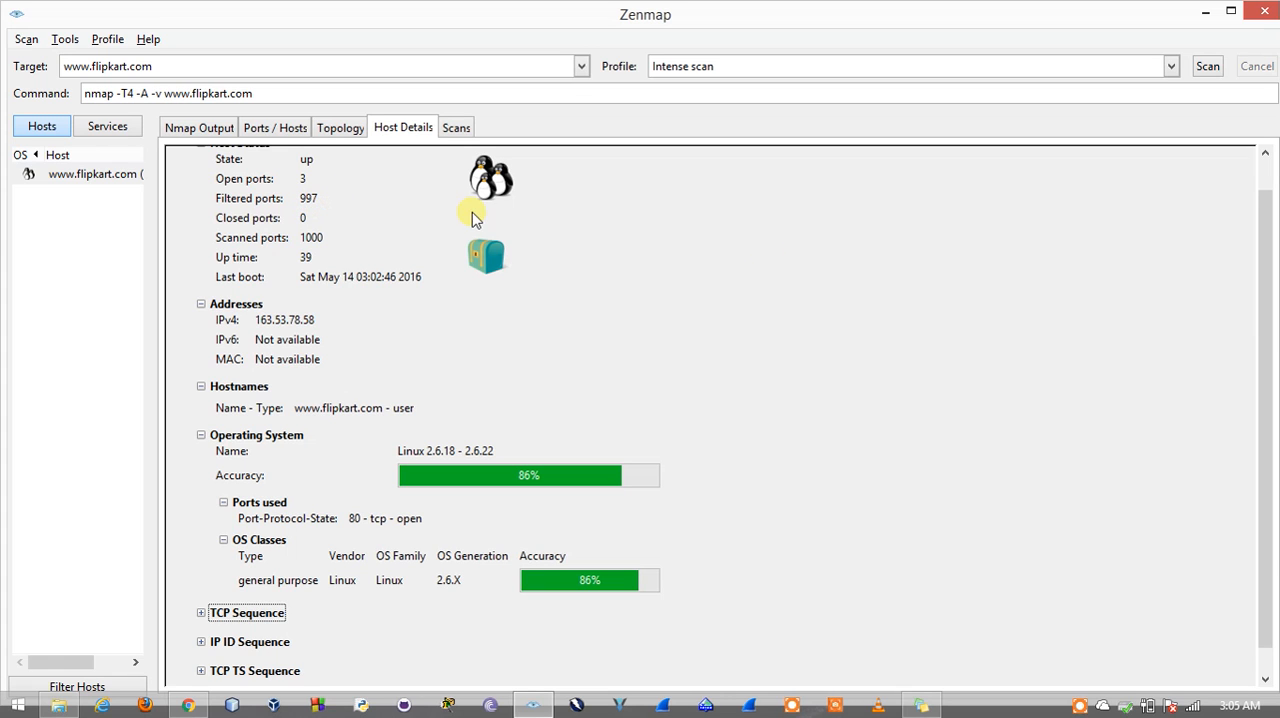
{"action": "mouse_move", "coordinate": [1264, 296]}
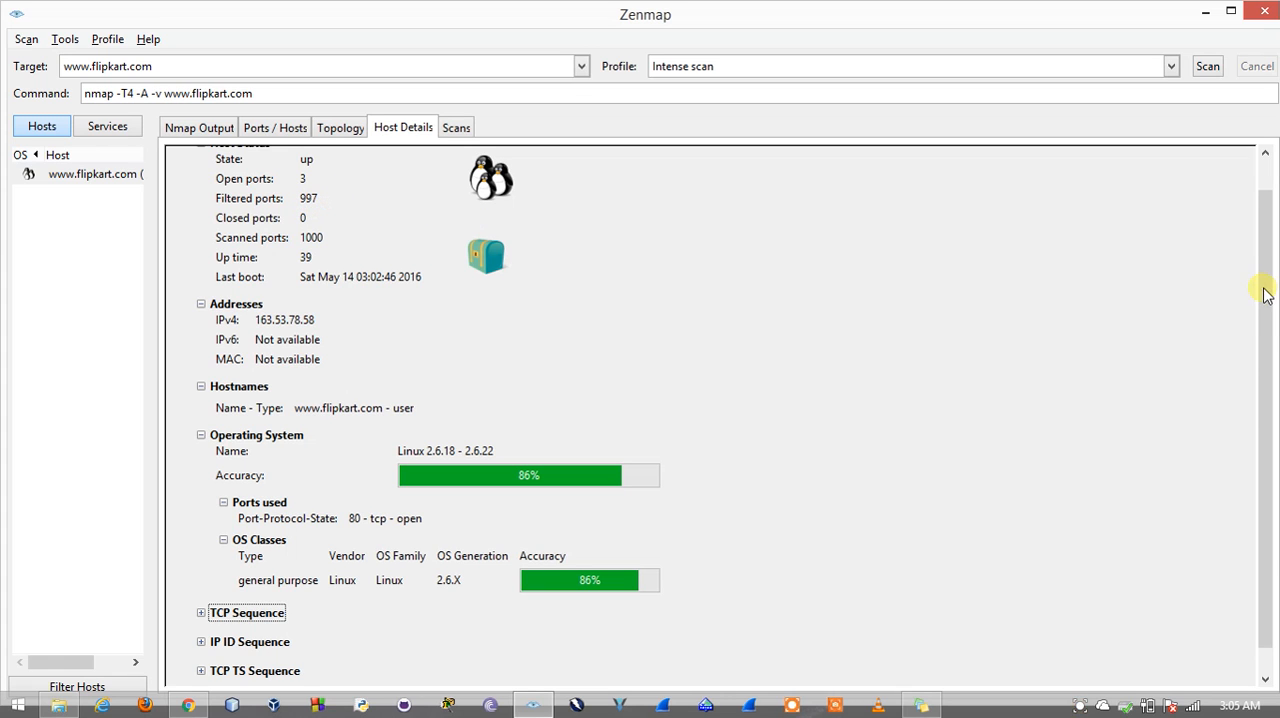
{"action": "scroll", "scroll_direction": "down", "scroll_amount": 3}
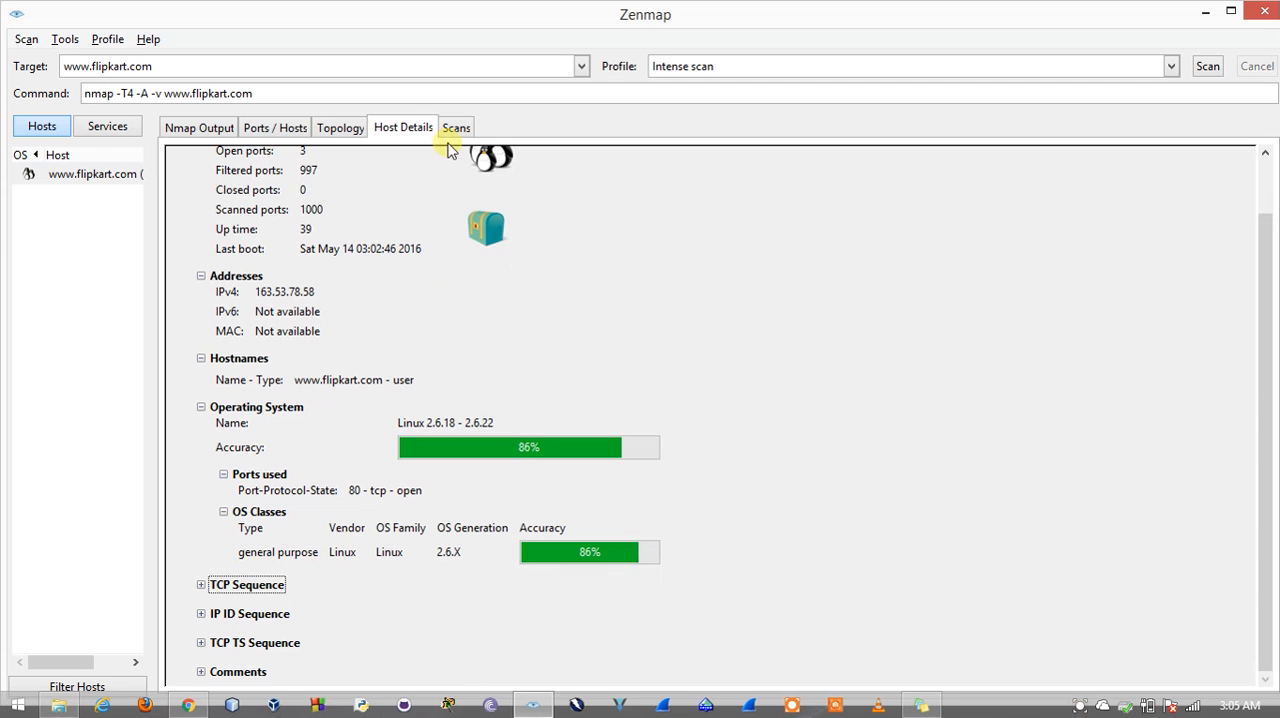
{"action": "left_click", "coordinate": [198, 128]}
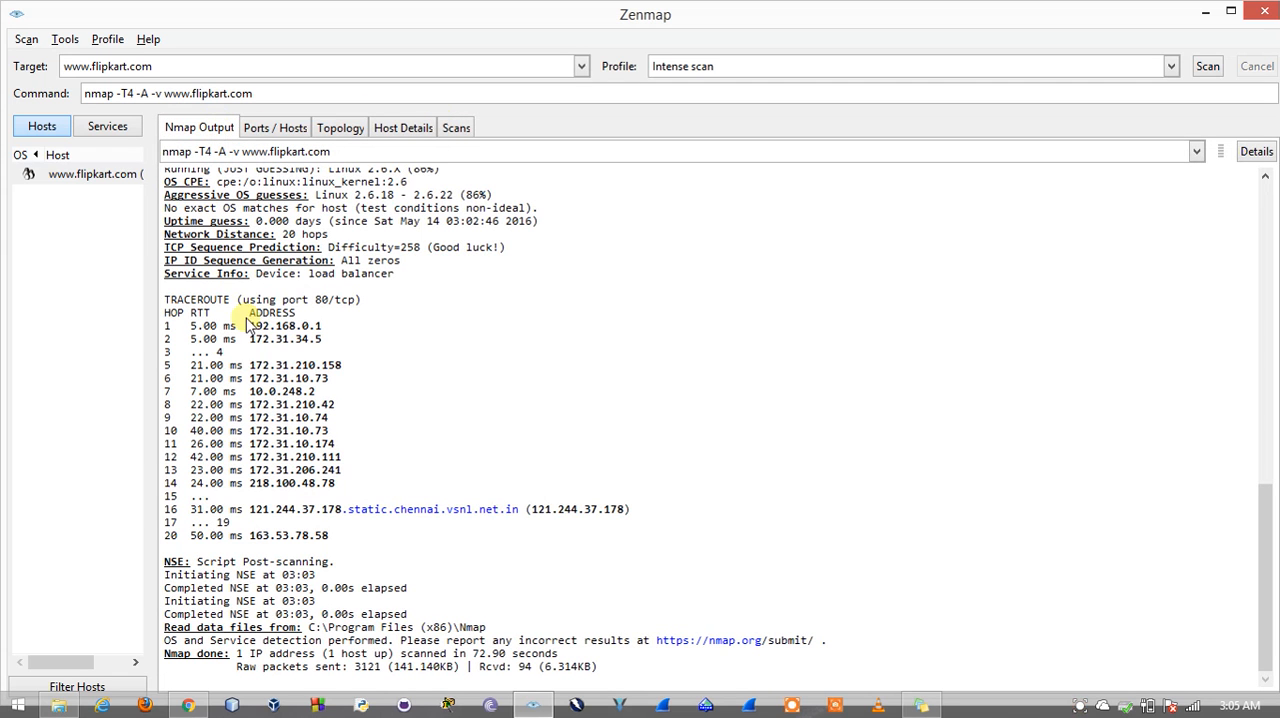
{"action": "mouse_move", "coordinate": [1268, 508]}
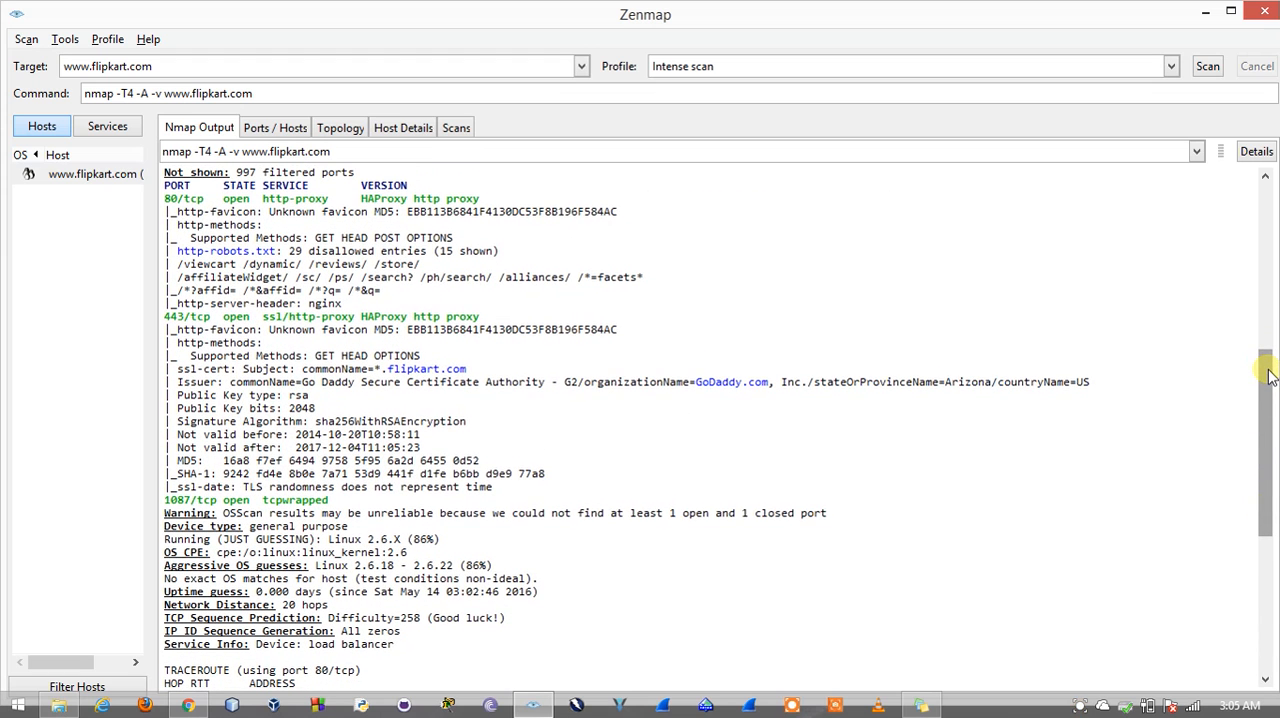
Review the http-methods, ssl-cert and OS lines in the output, then return to Topology
{"action": "scroll", "scroll_direction": "down", "scroll_amount": 3}
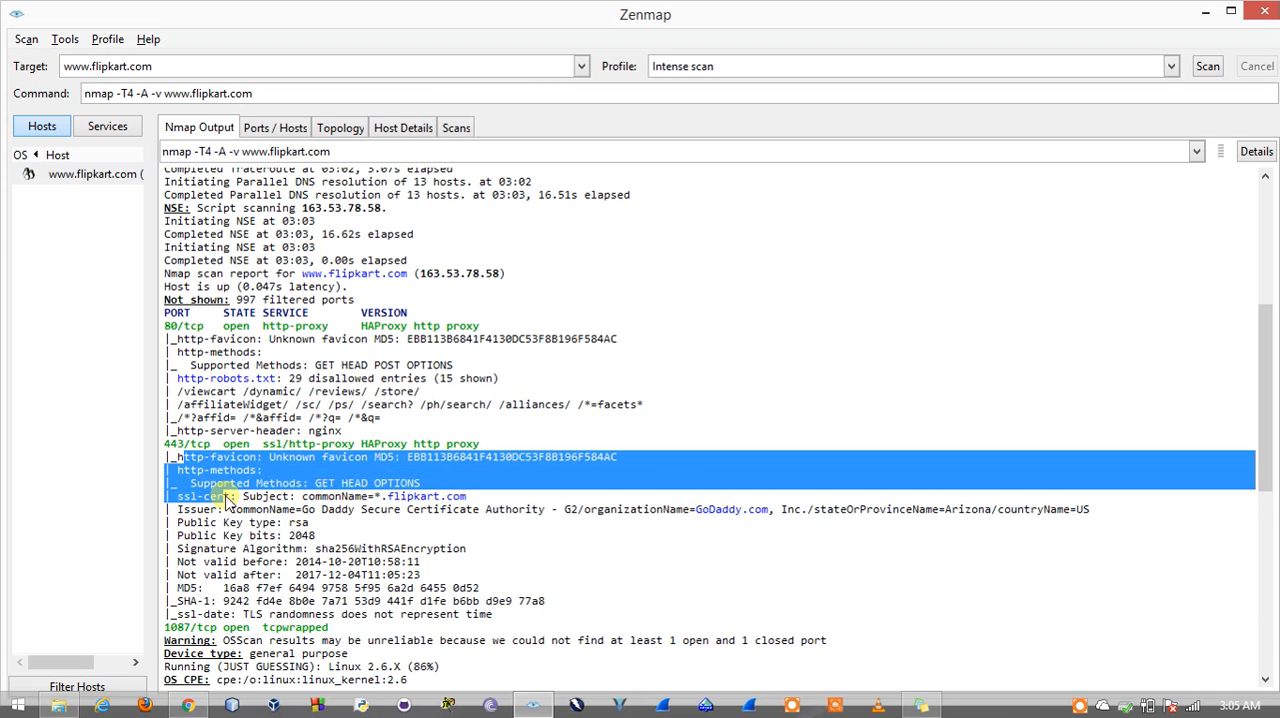
{"action": "left_click_drag", "start_coordinate": [228, 496], "coordinate": [464, 558]}
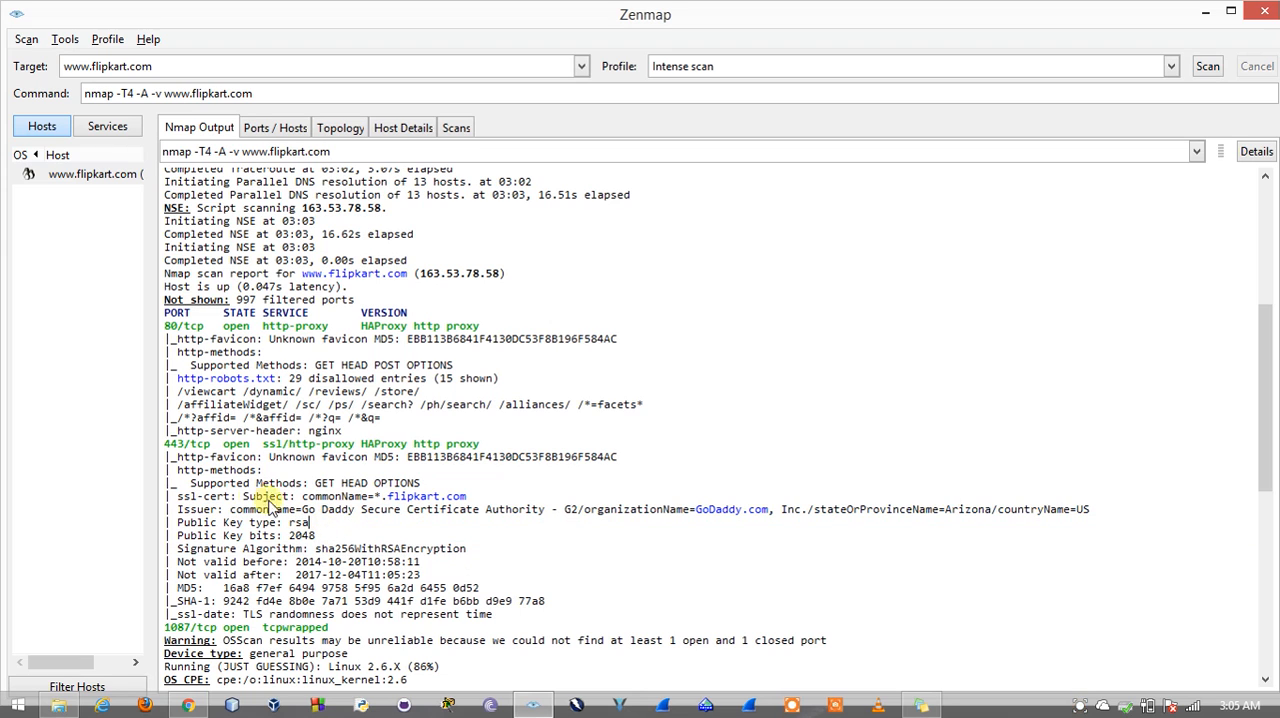
{"action": "mouse_move", "coordinate": [700, 520]}
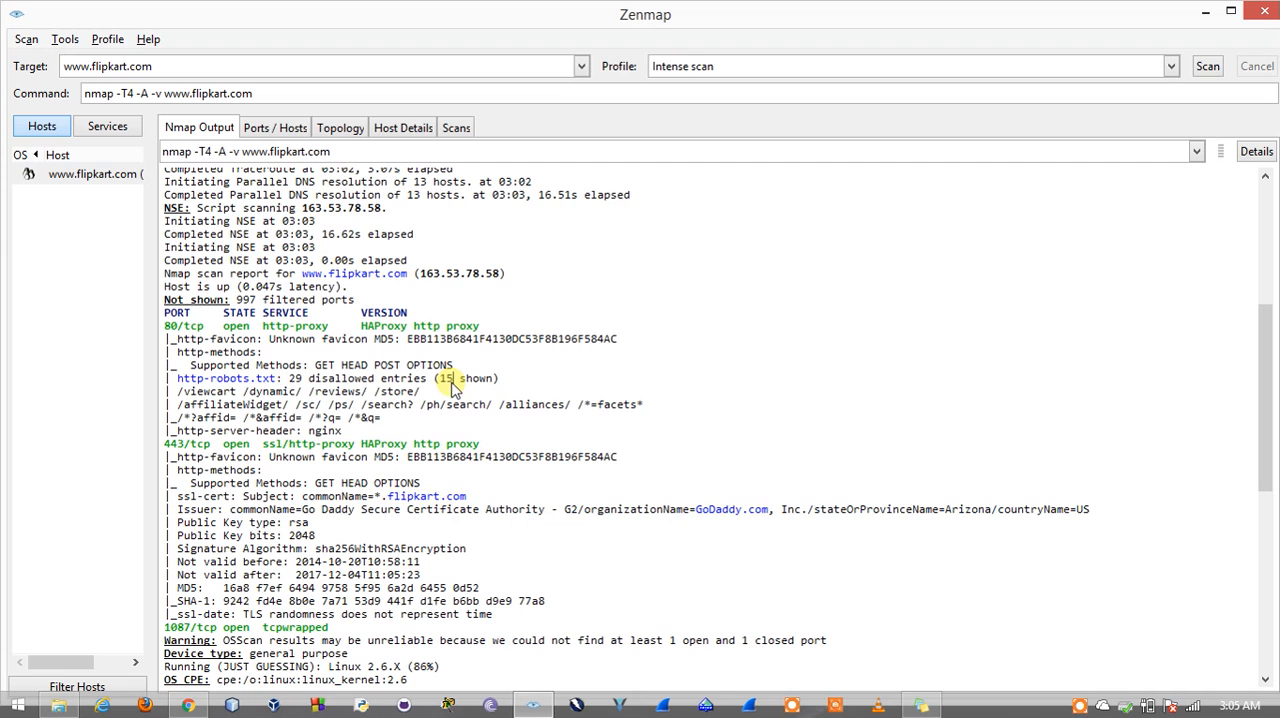
{"action": "scroll", "scroll_direction": "down", "scroll_amount": 3}
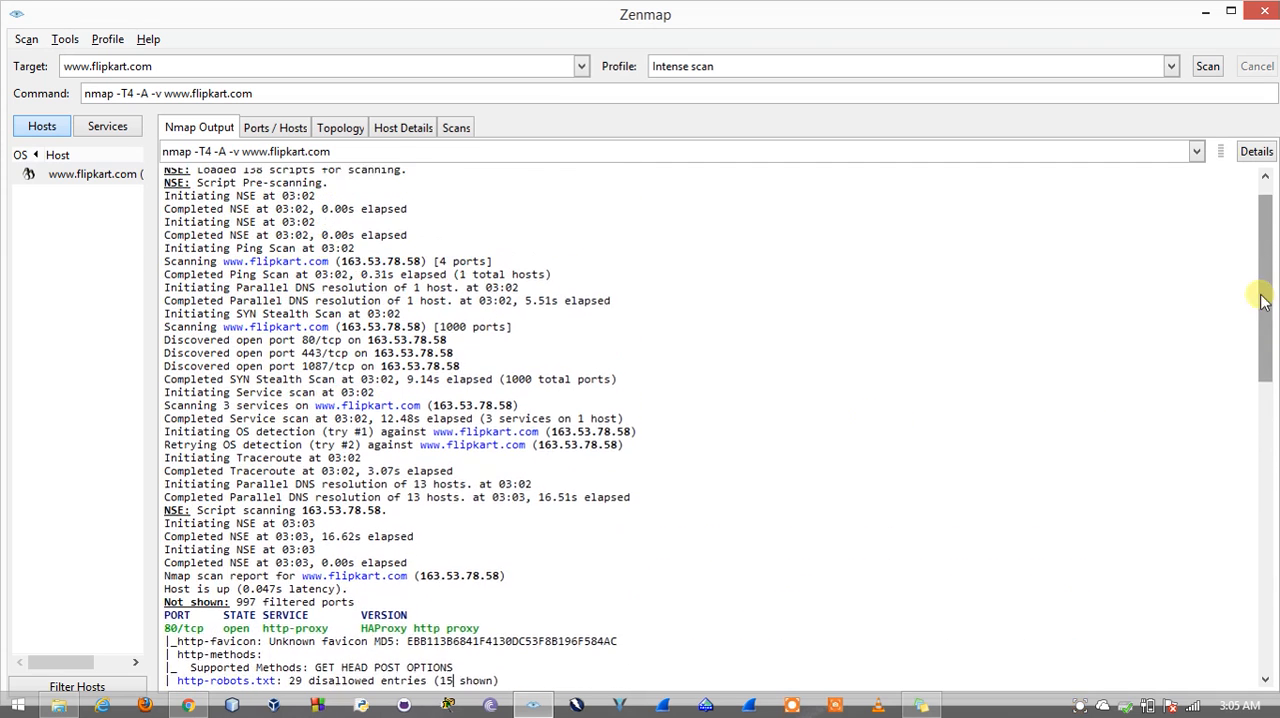
{"action": "scroll", "scroll_direction": "down", "scroll_amount": 3}
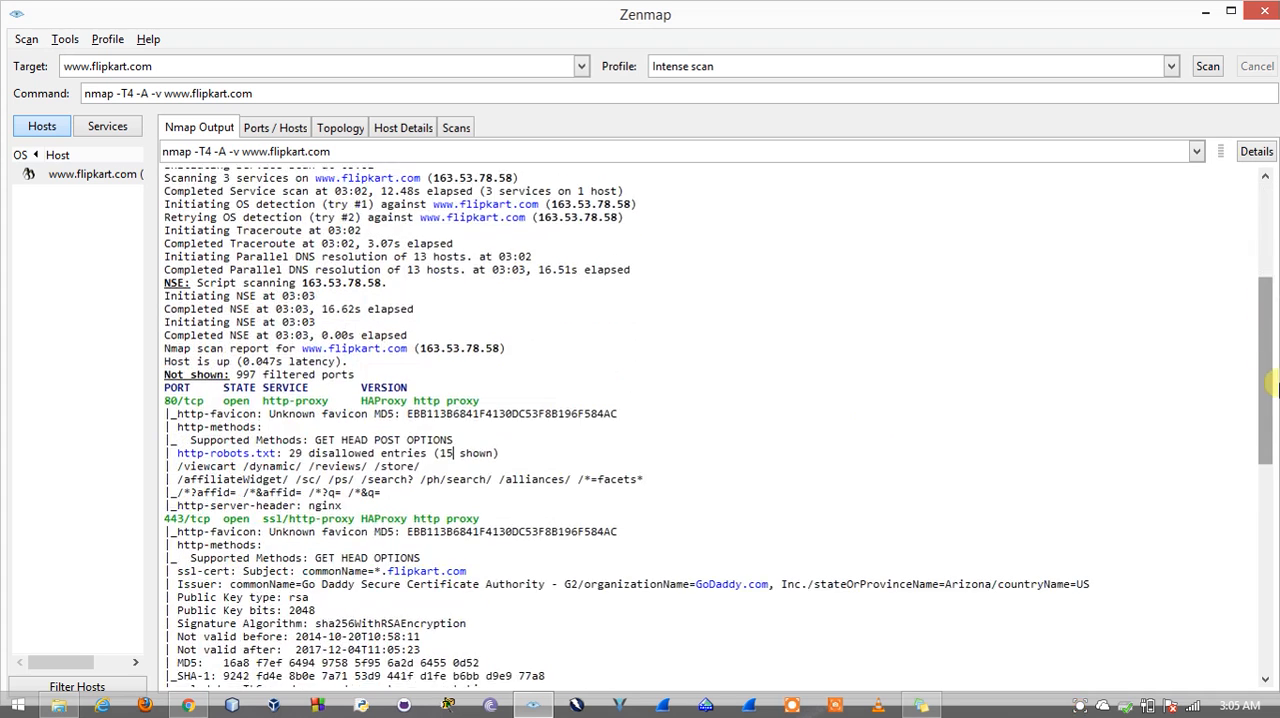
{"action": "scroll", "scroll_direction": "down", "scroll_amount": 3}
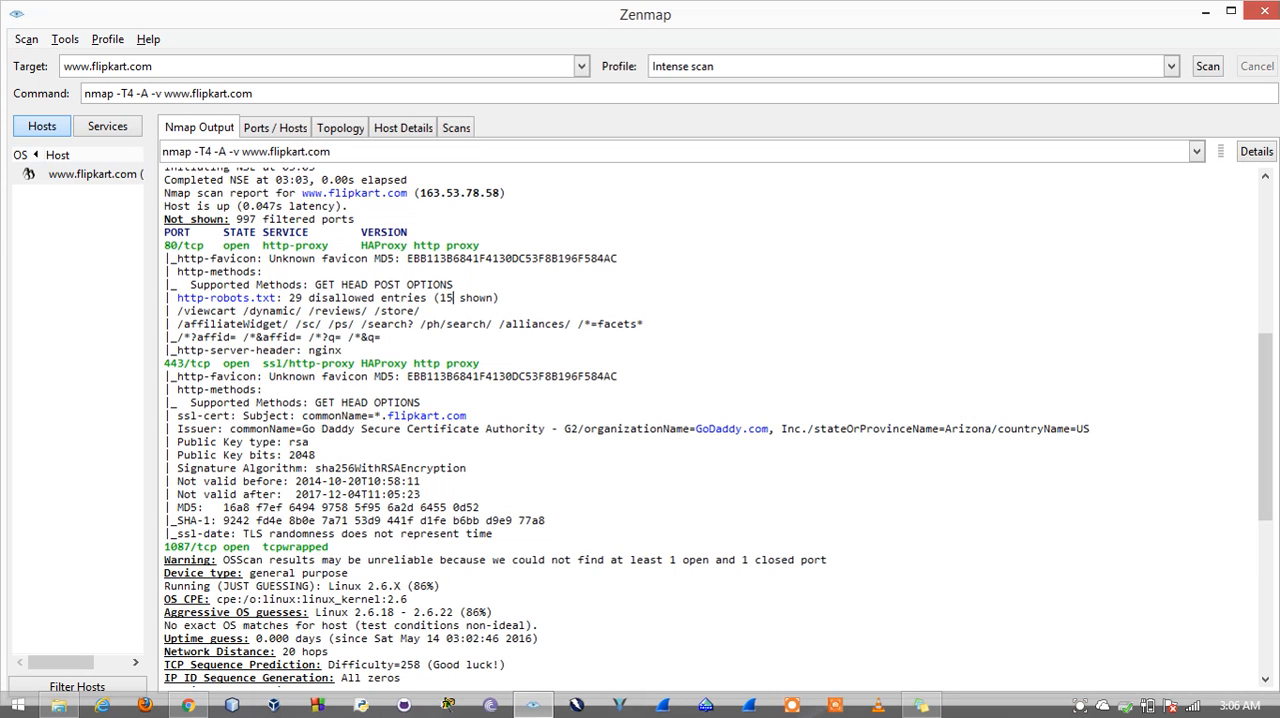
{"action": "mouse_move", "coordinate": [812, 604]}
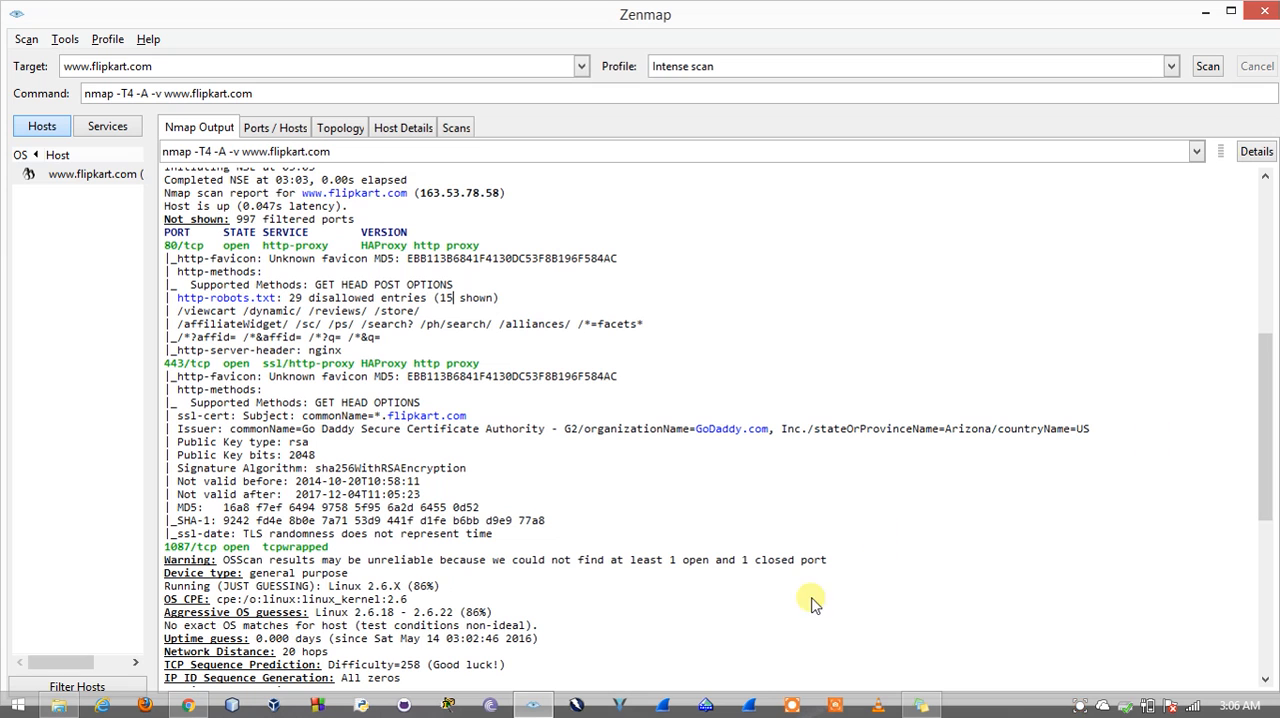
{"action": "left_click", "coordinate": [340, 128]}
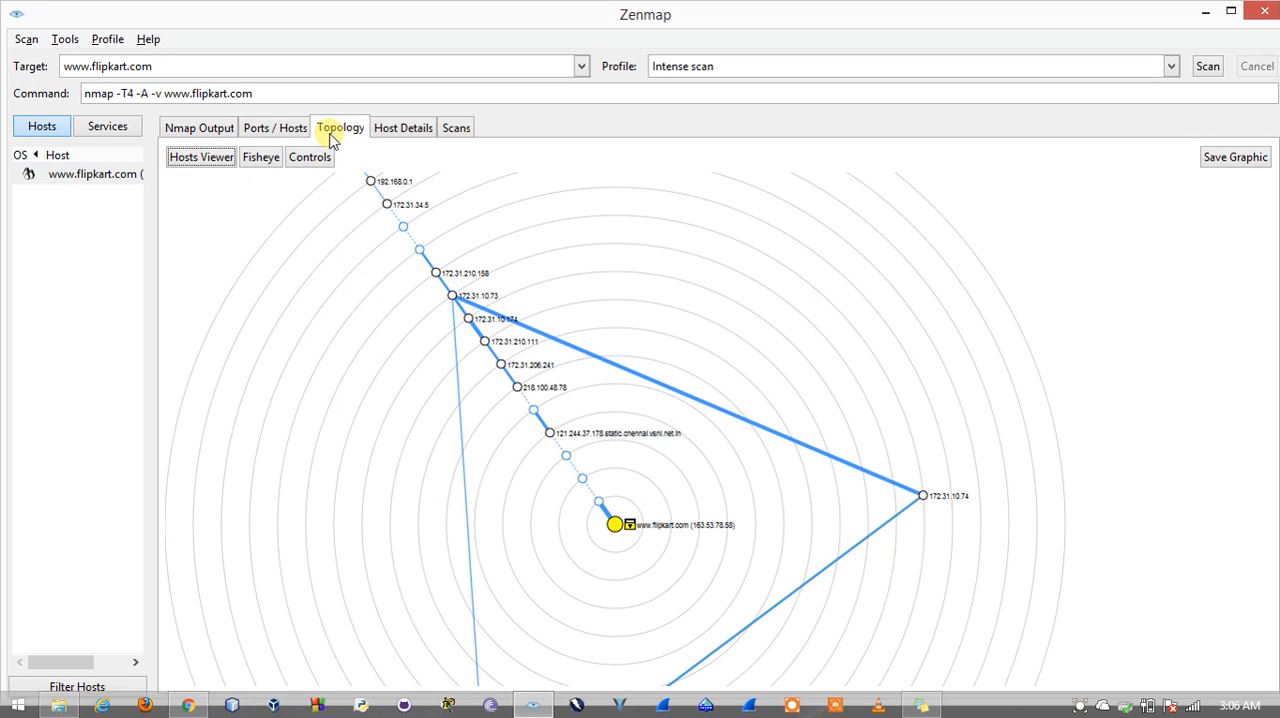